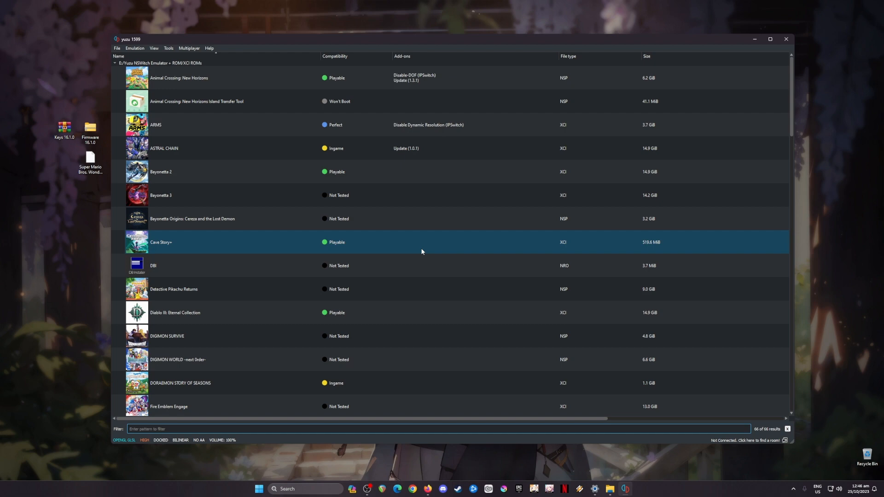
# Scroll the game list and filter it by 'super' to single out Super Mario Bros. Wonder
pyautogui.scroll(-3)
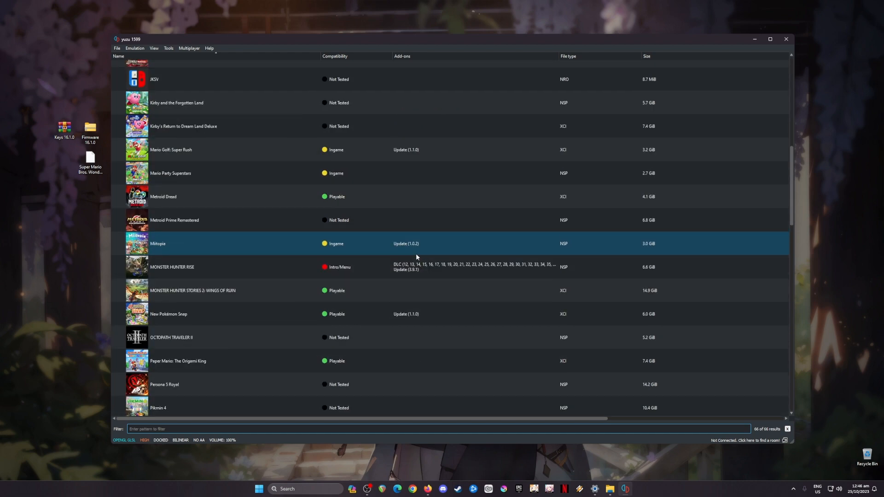
pyautogui.write('super')
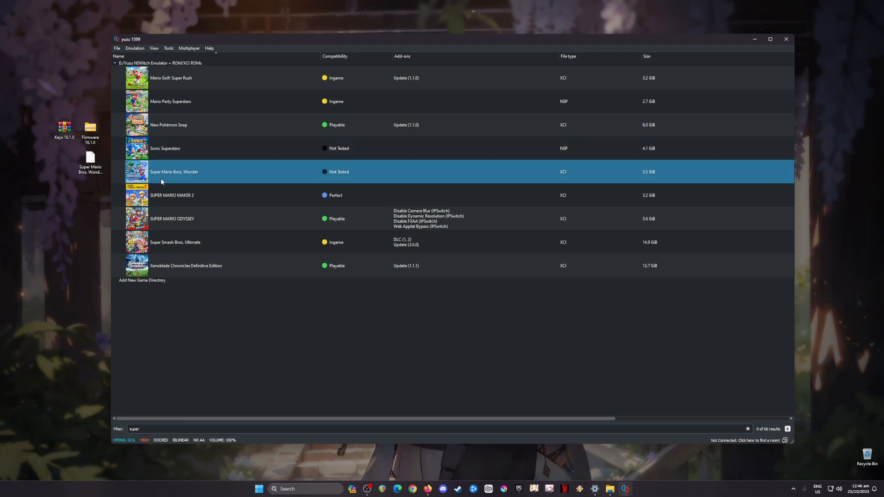
pyautogui.moveTo(477, 168)
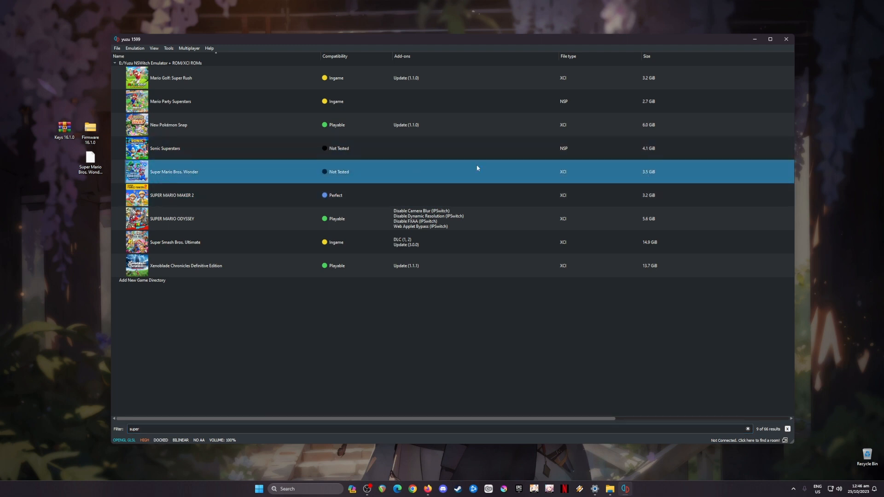
pyautogui.moveTo(559, 175)
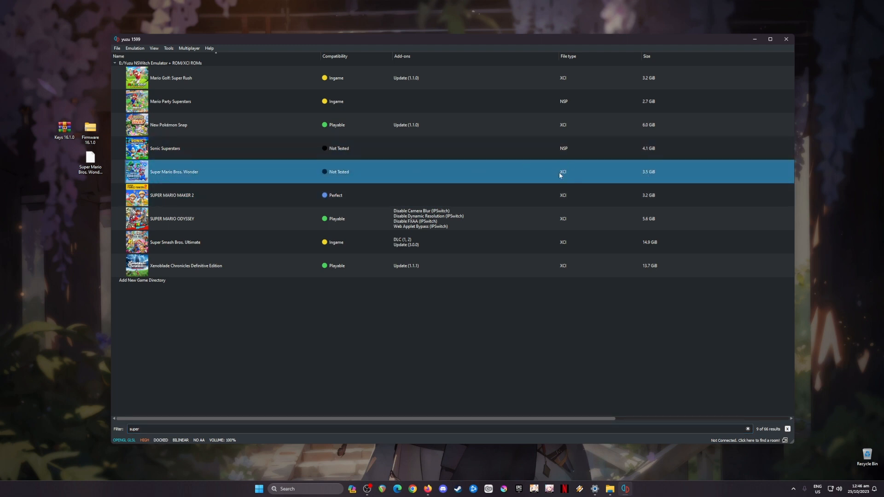
pyautogui.moveTo(666, 175)
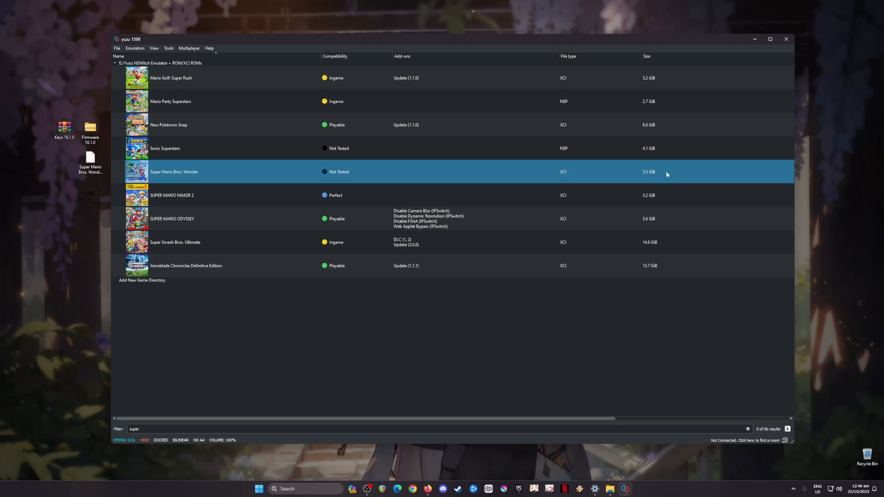
pyautogui.moveTo(658, 183)
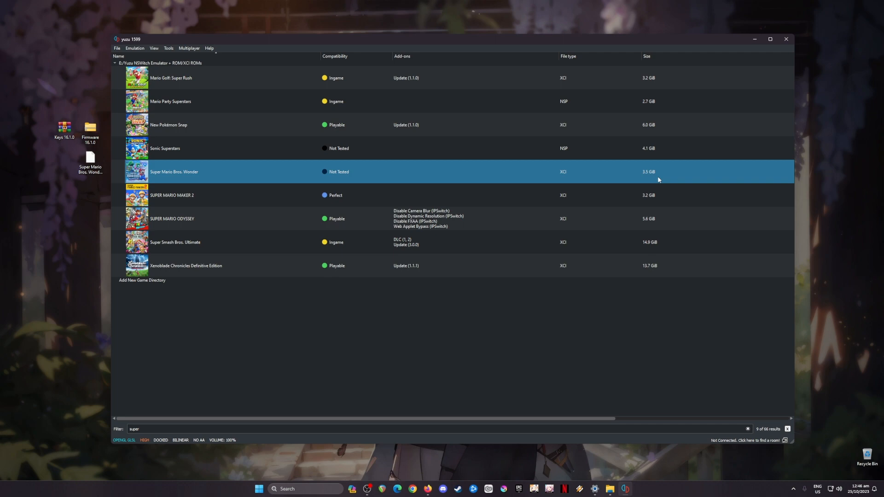
pyautogui.moveTo(658, 178)
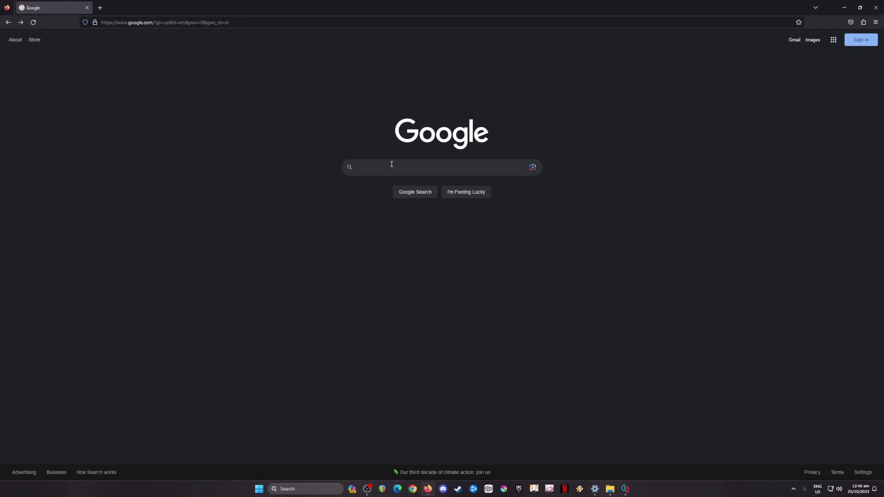
# Search Google for 'yuzu emulator' and open the yuzu-emu.org result
pyautogui.write('yuzu emulator')
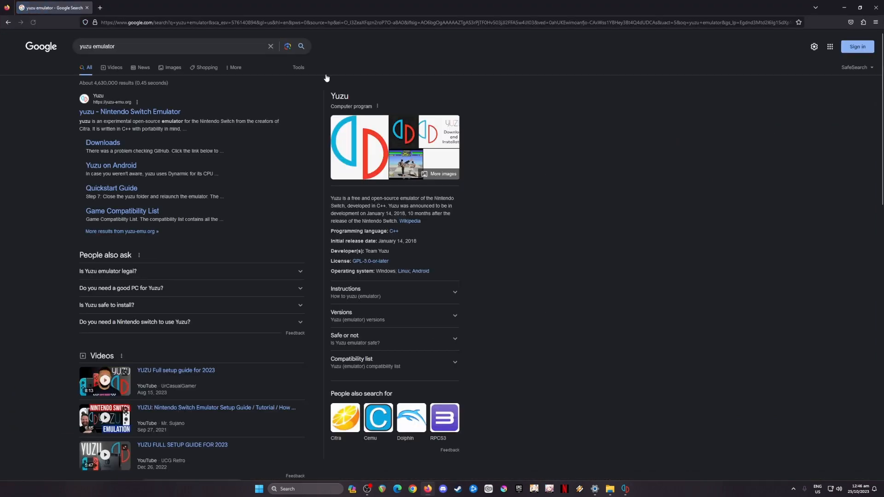
pyautogui.click(130, 112)
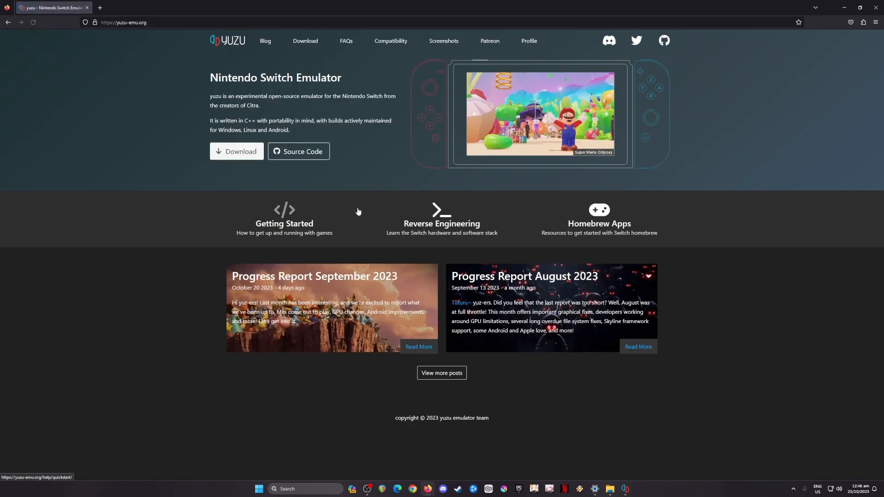
pyautogui.moveTo(236, 152)
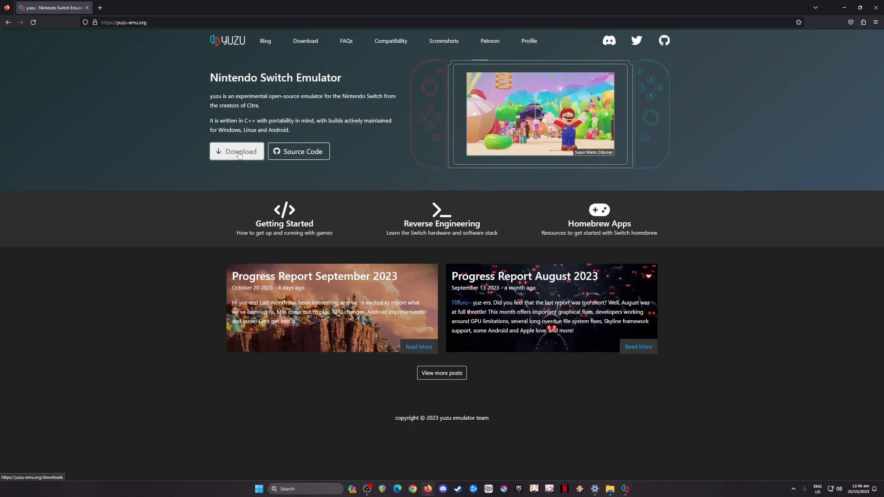
# Open the yuzu-emu.org Download page and show its Android section
pyautogui.click(237, 151)
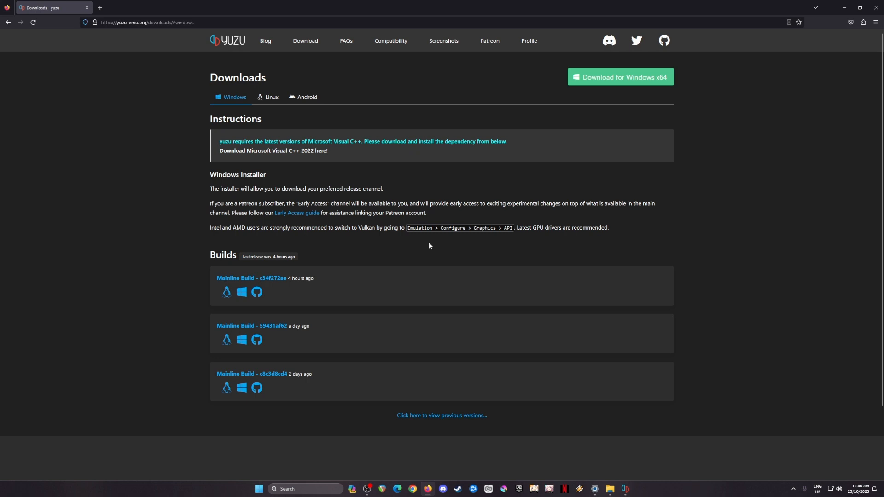
pyautogui.moveTo(317, 226)
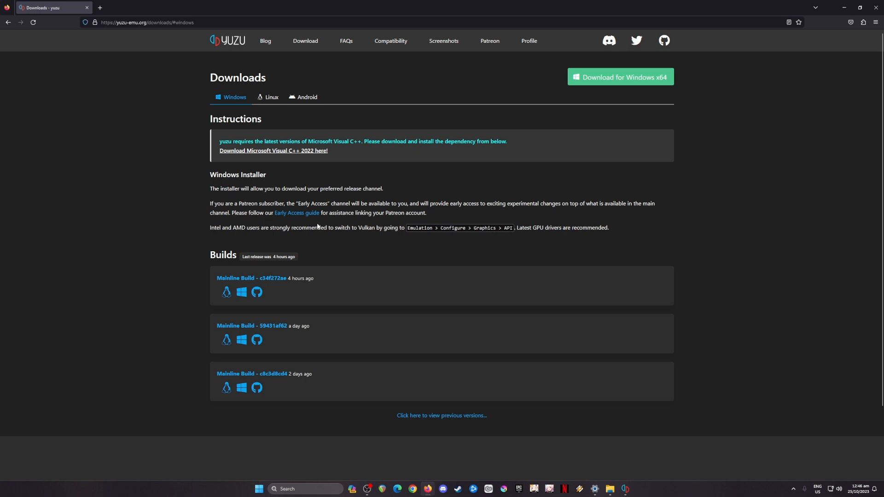
pyautogui.moveTo(275, 107)
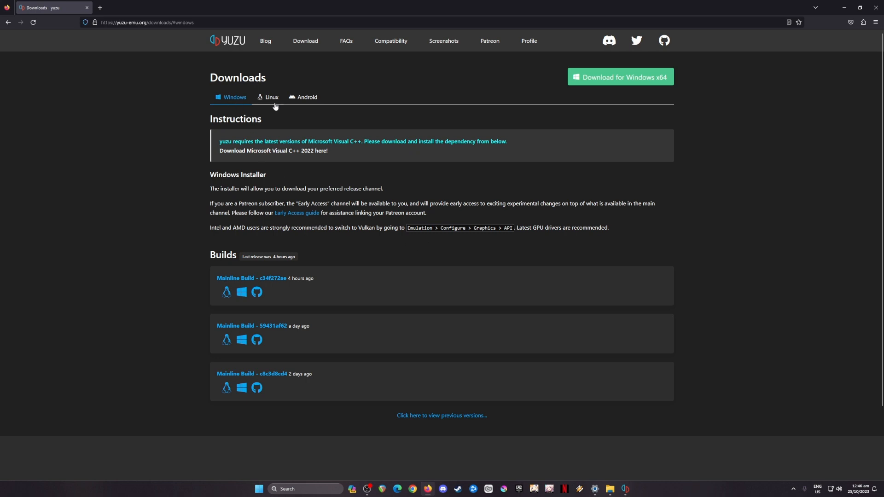
pyautogui.moveTo(299, 100)
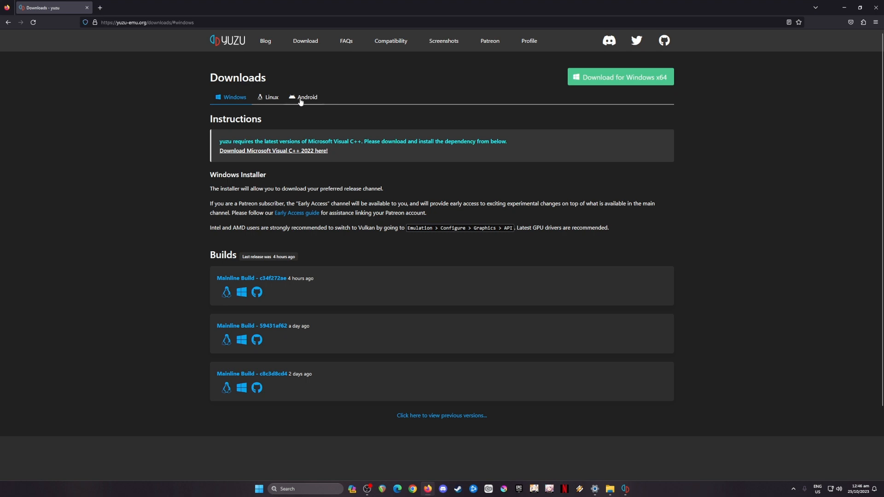
pyautogui.click(307, 98)
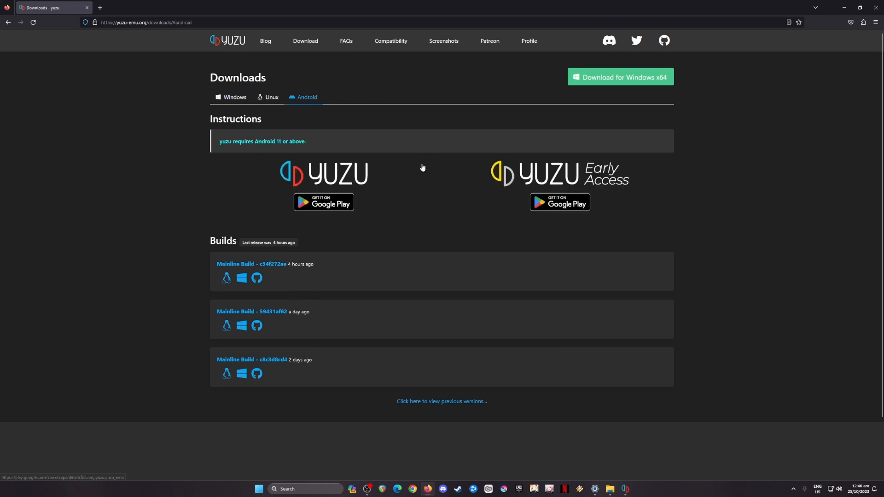
pyautogui.moveTo(427, 172)
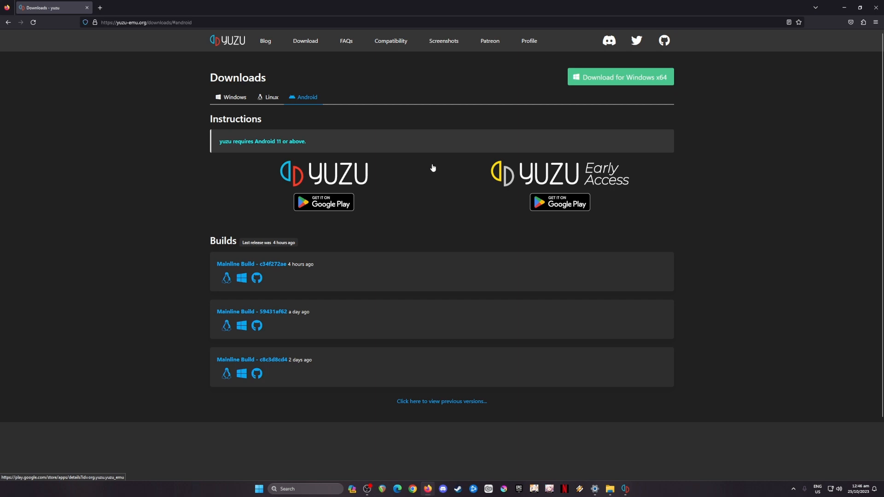
pyautogui.moveTo(437, 186)
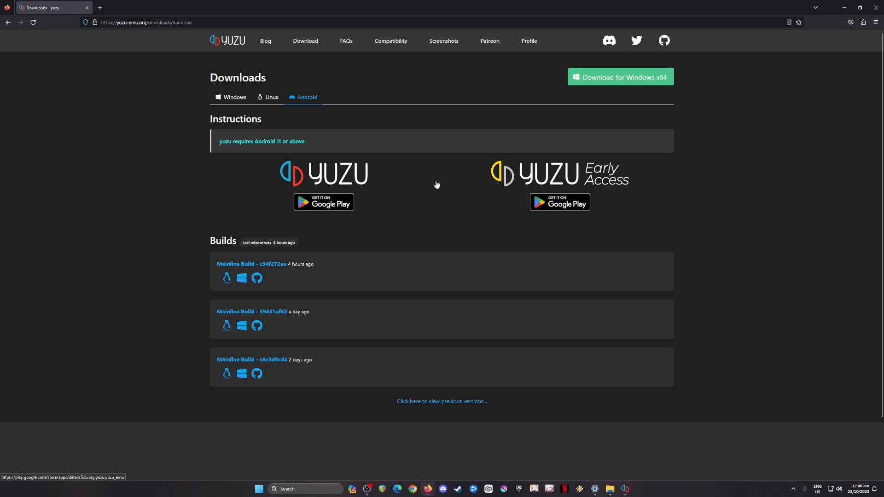
pyautogui.moveTo(434, 185)
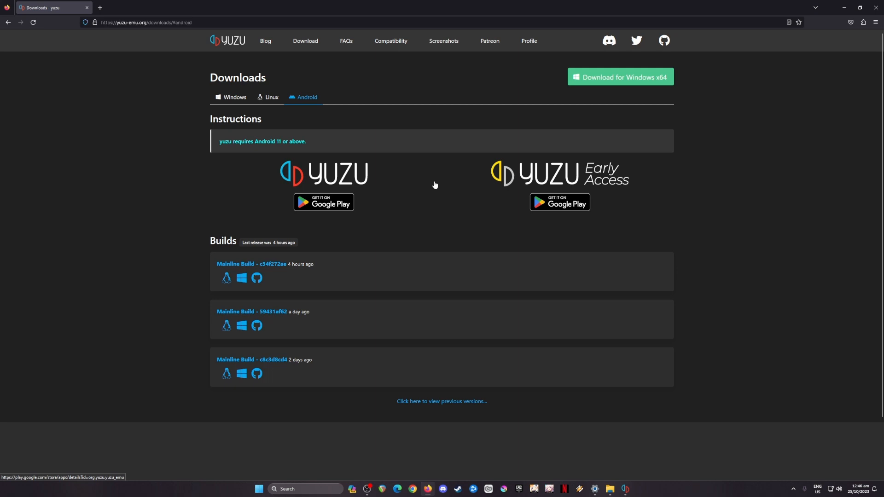
pyautogui.moveTo(611, 193)
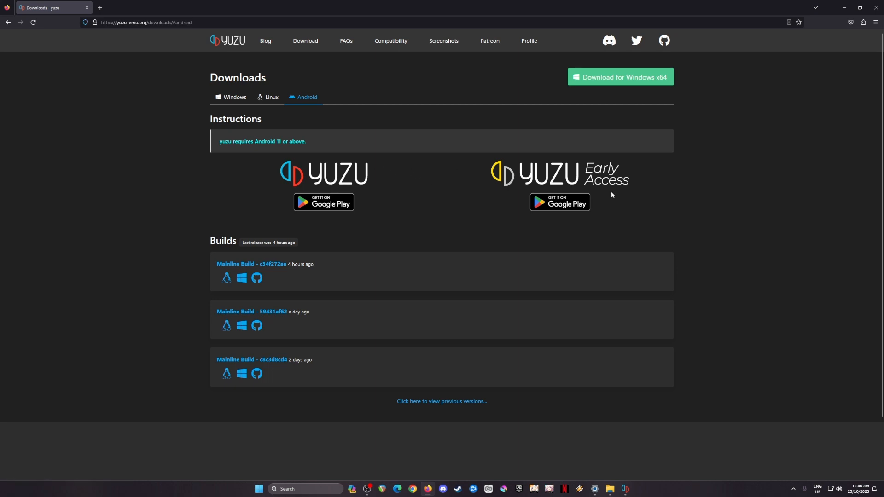
pyautogui.moveTo(449, 184)
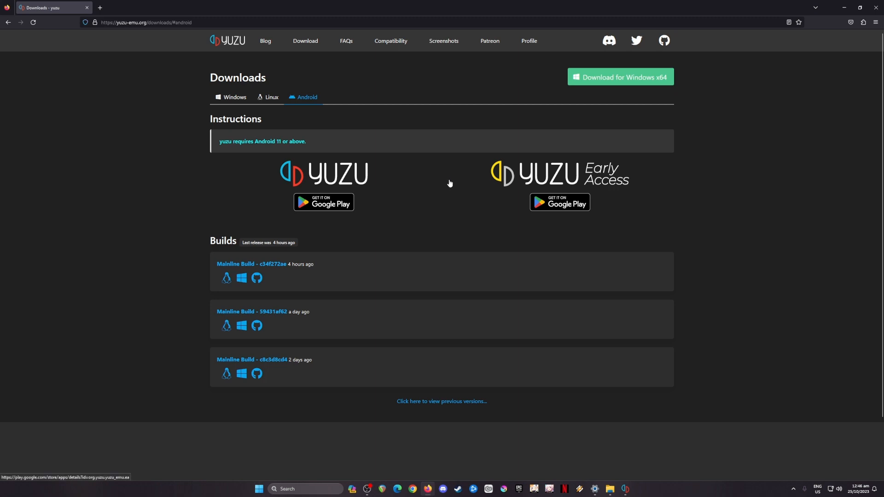
pyautogui.moveTo(452, 190)
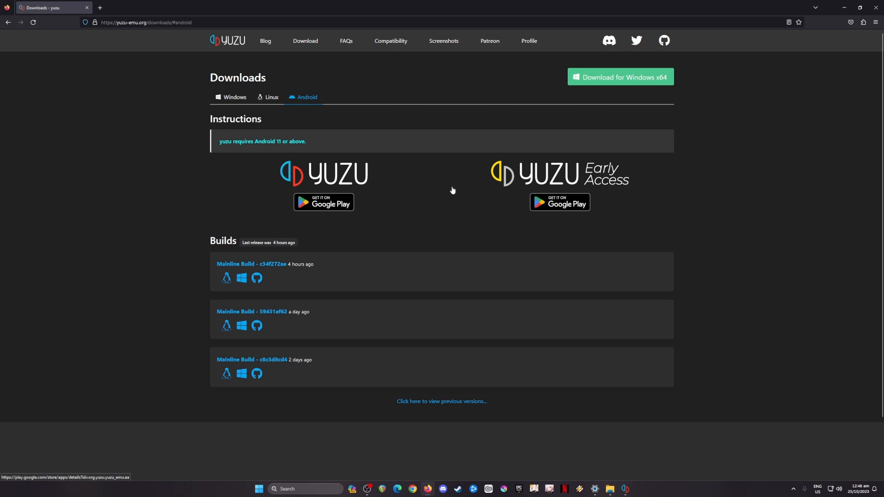
pyautogui.moveTo(554, 176)
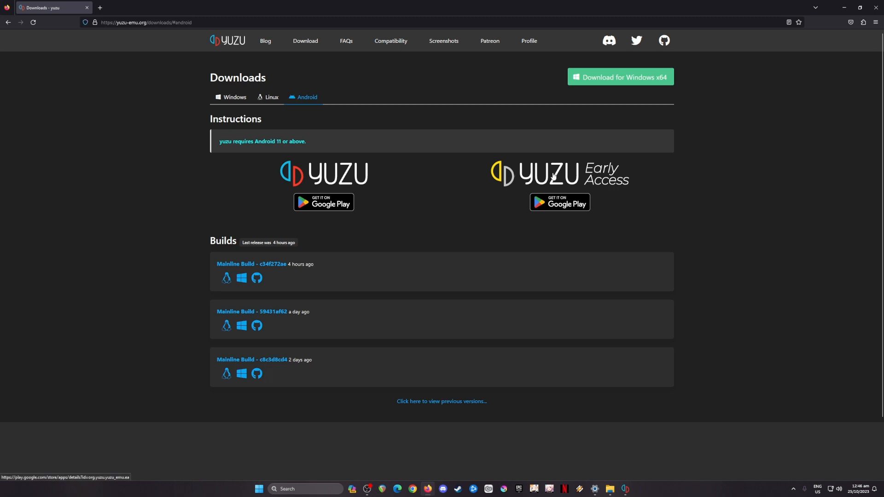
pyautogui.moveTo(604, 193)
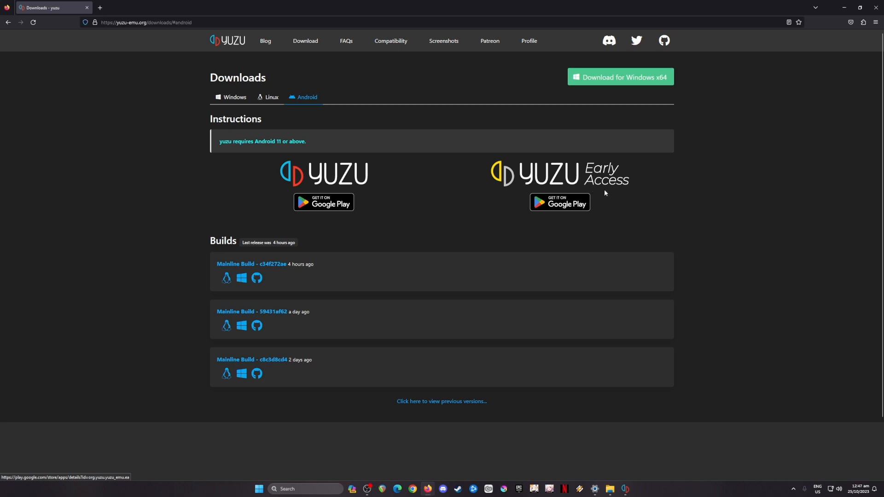
pyautogui.moveTo(614, 187)
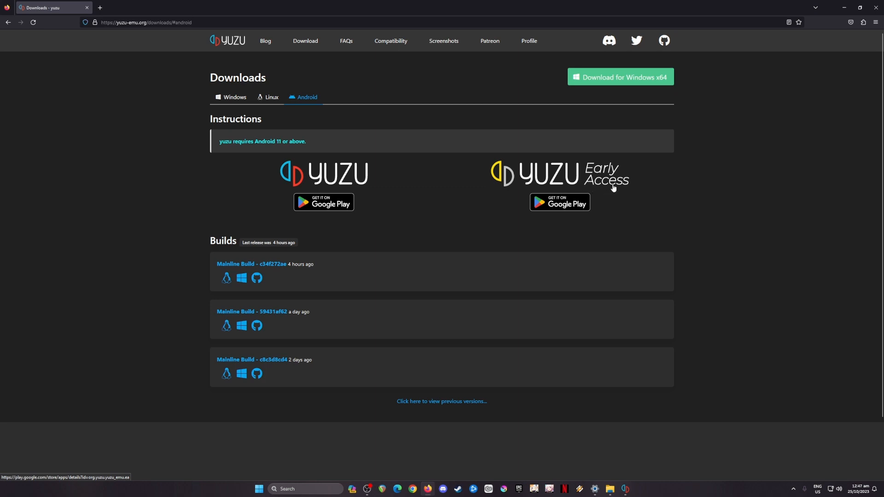
pyautogui.moveTo(616, 185)
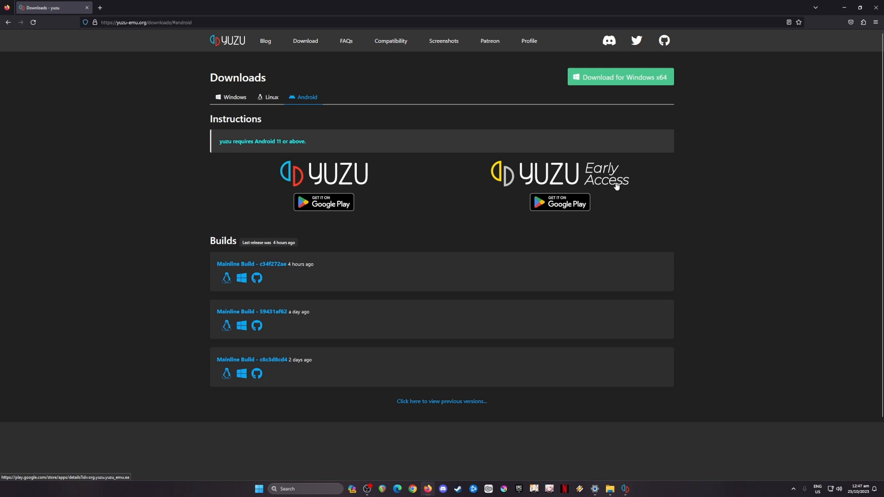
pyautogui.moveTo(379, 180)
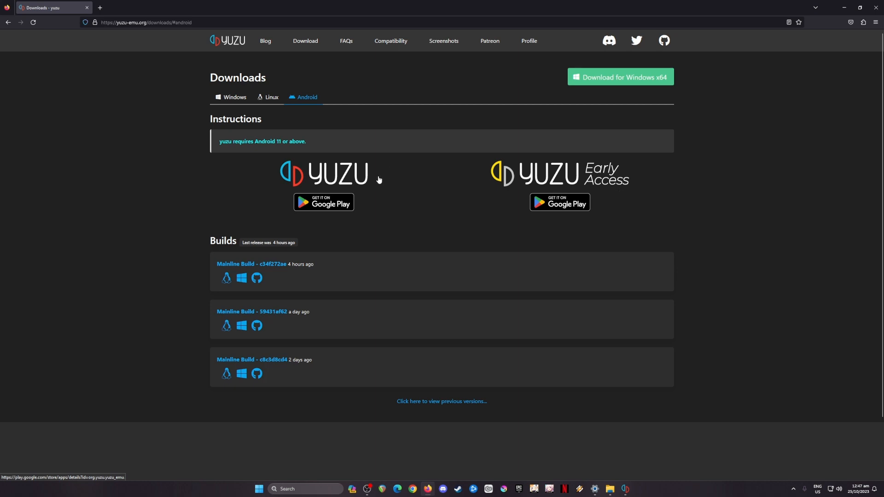
pyautogui.moveTo(497, 200)
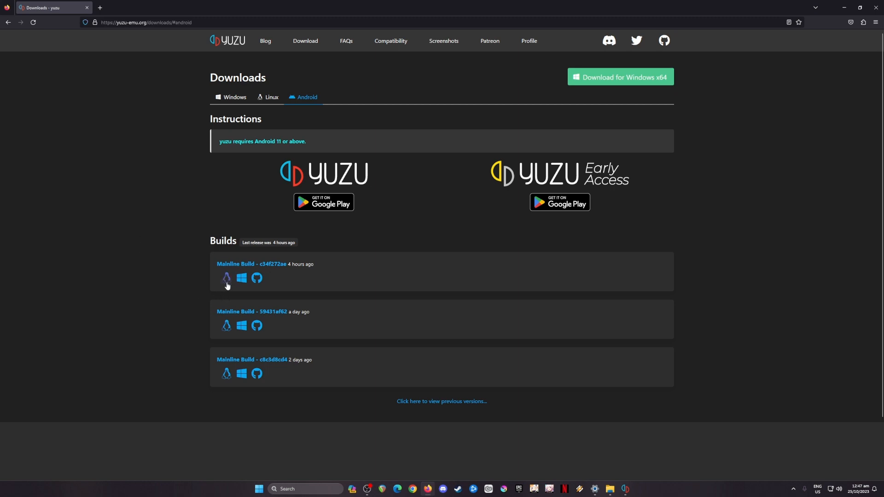
pyautogui.moveTo(658, 178)
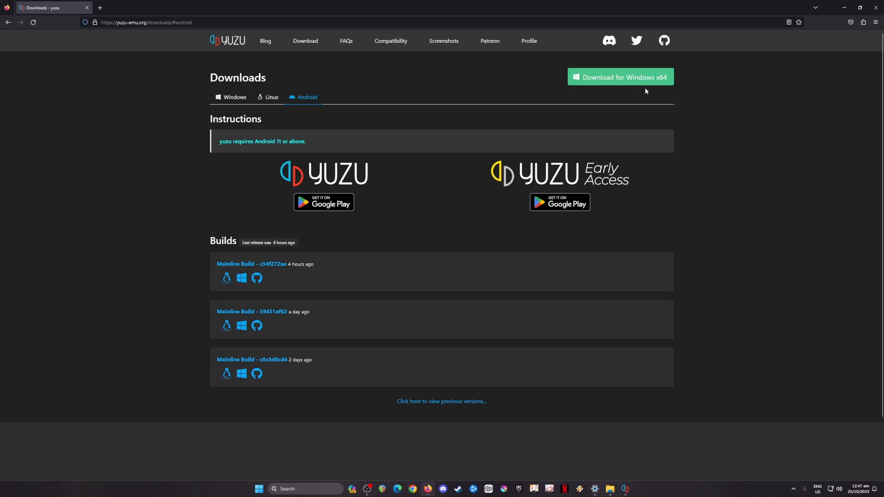
pyautogui.moveTo(628, 96)
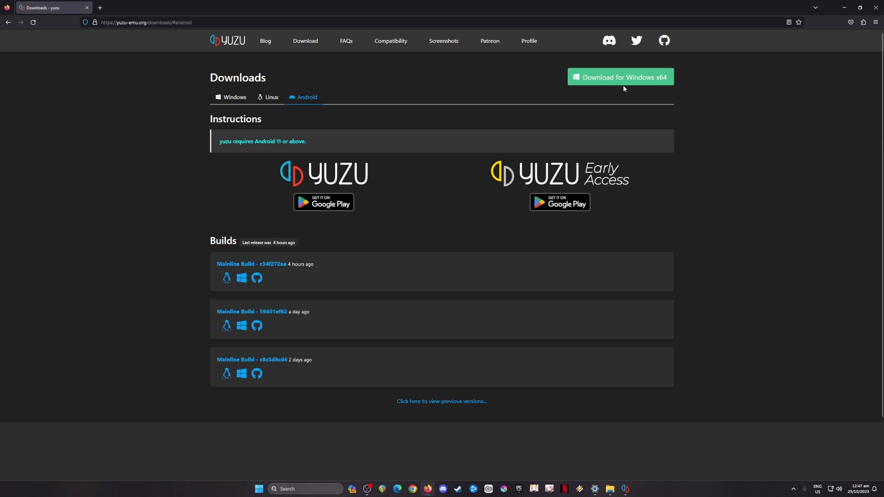
pyautogui.moveTo(630, 88)
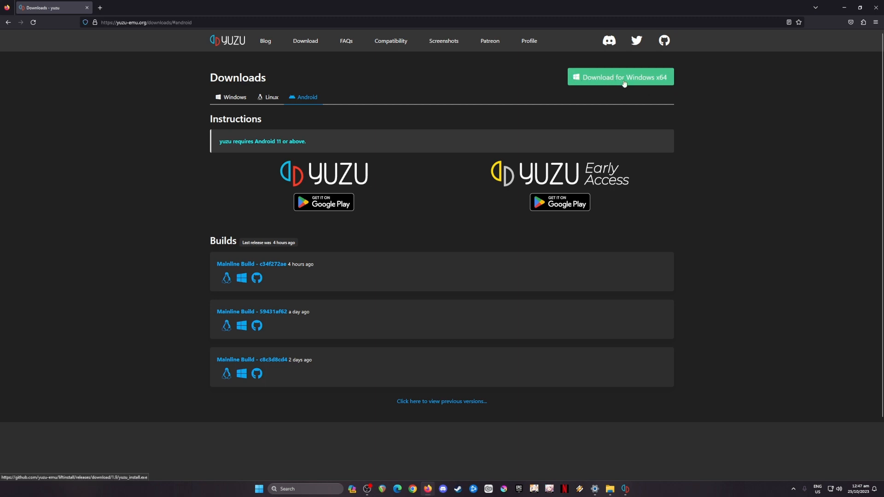
pyautogui.moveTo(655, 95)
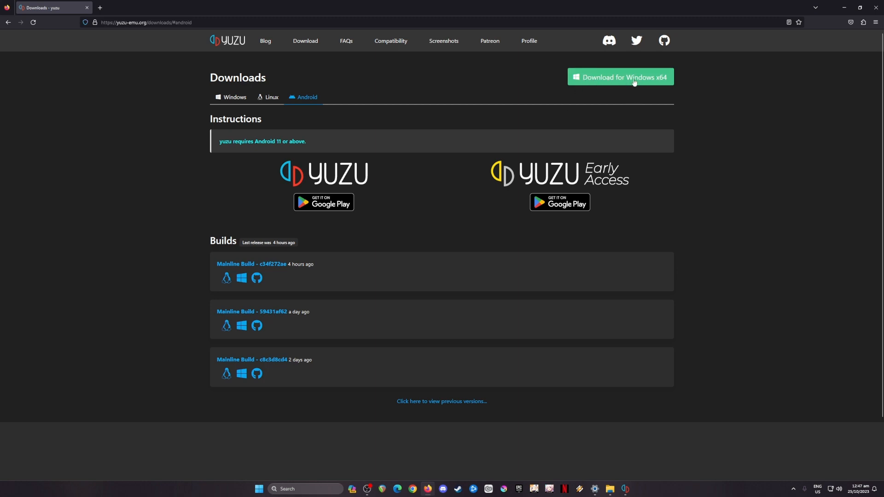
pyautogui.moveTo(630, 93)
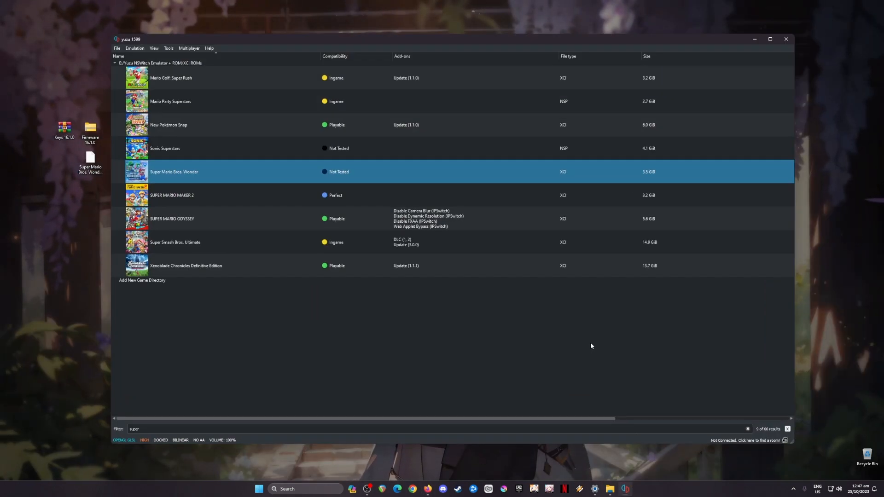
pyautogui.moveTo(591, 355)
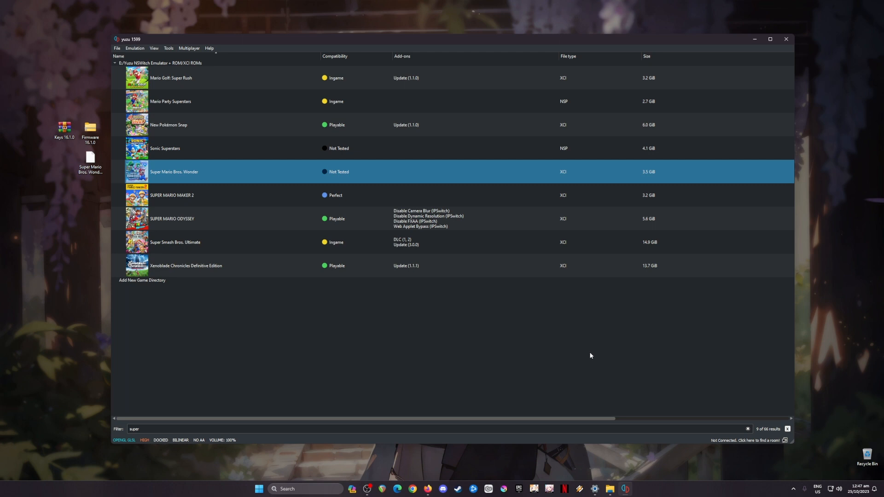
pyautogui.moveTo(576, 364)
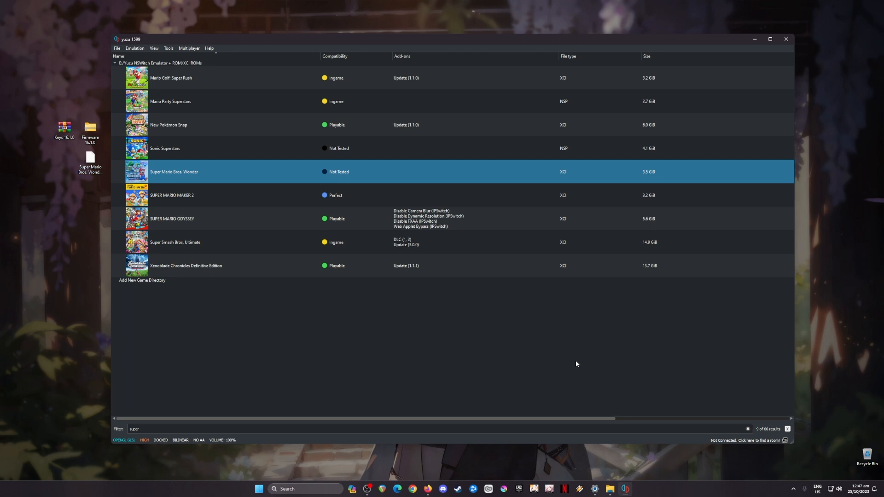
pyautogui.moveTo(579, 361)
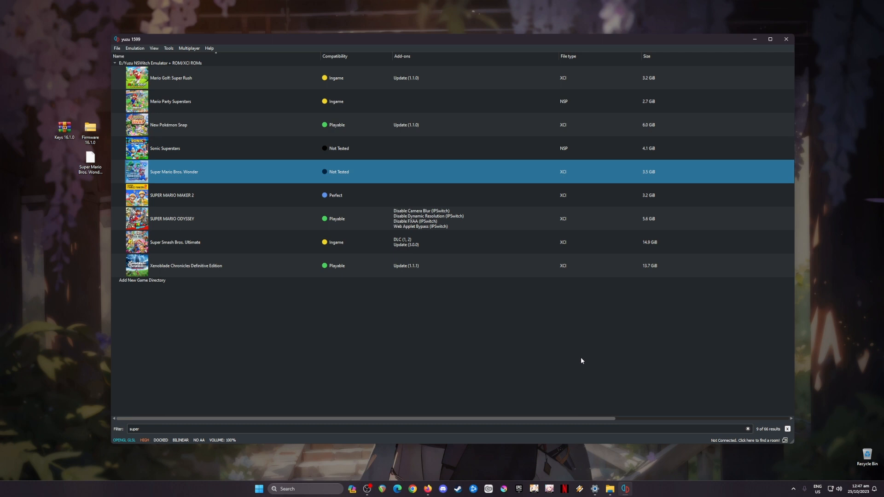
pyautogui.moveTo(609, 377)
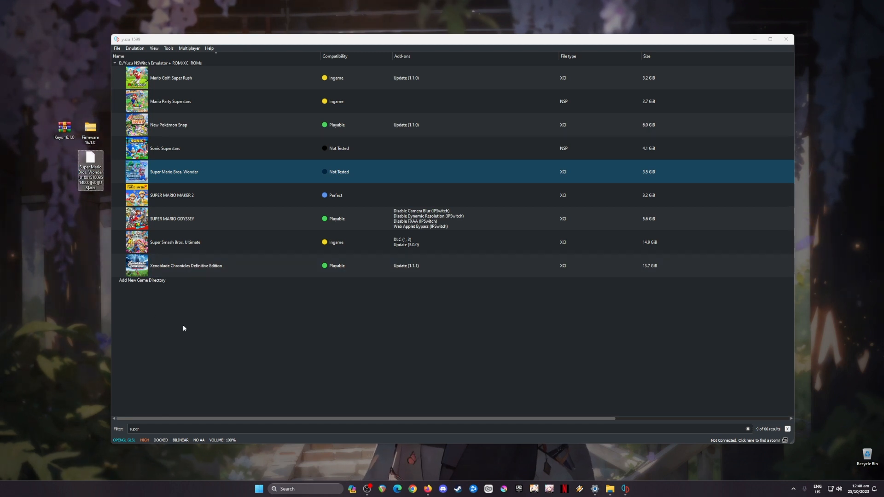
pyautogui.moveTo(101, 195)
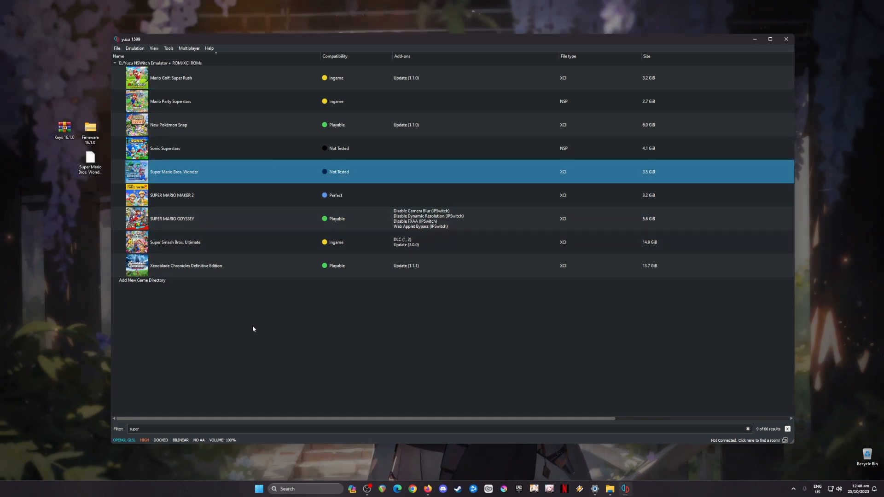
pyautogui.moveTo(22, 116)
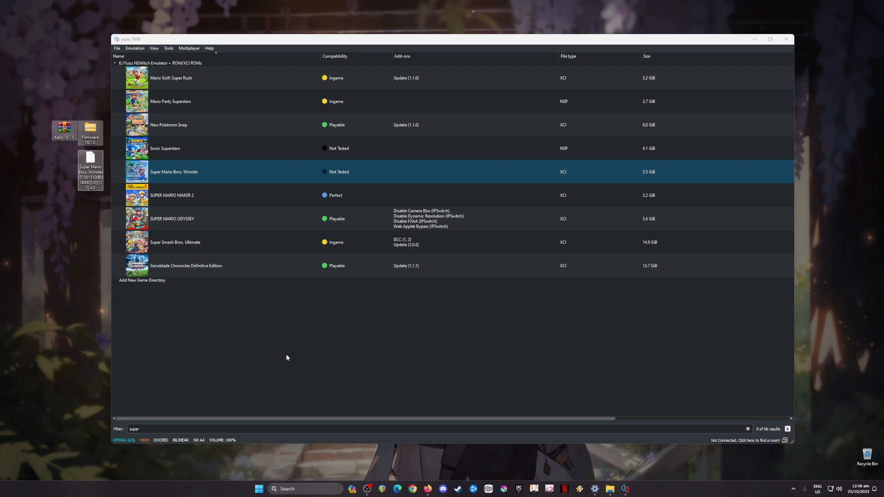
pyautogui.moveTo(284, 360)
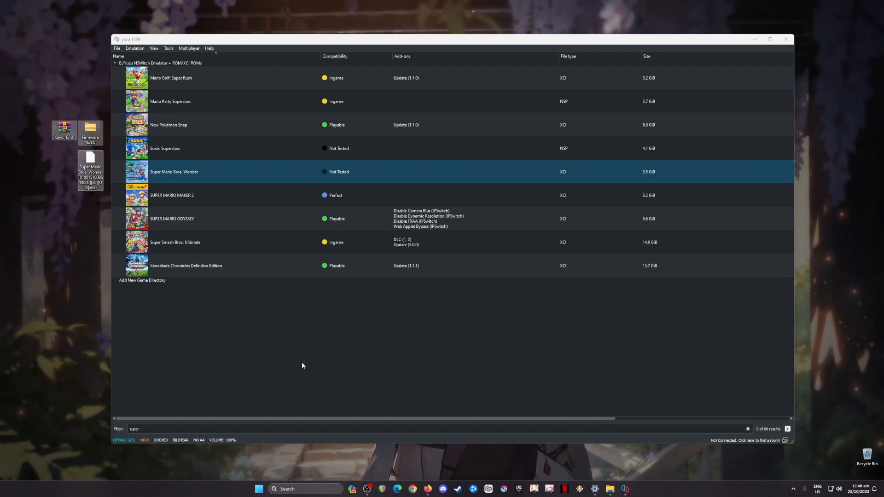
pyautogui.moveTo(297, 368)
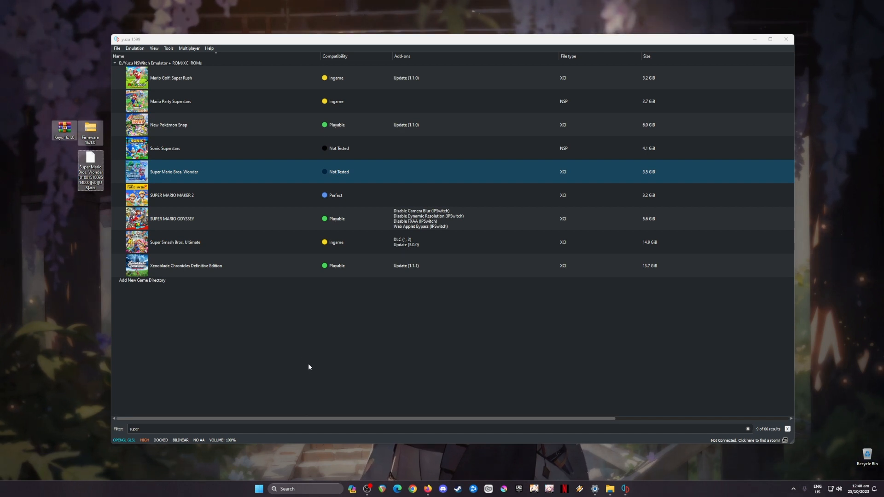
pyautogui.moveTo(310, 365)
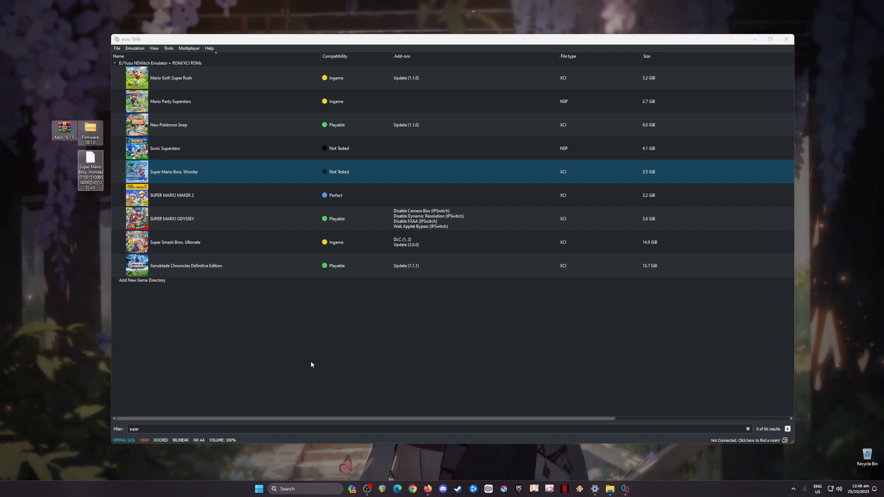
pyautogui.moveTo(318, 350)
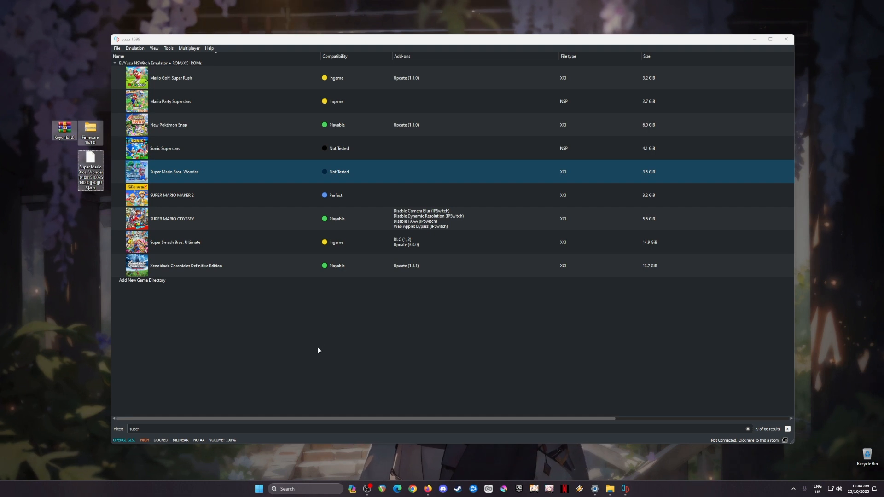
pyautogui.moveTo(6, 154)
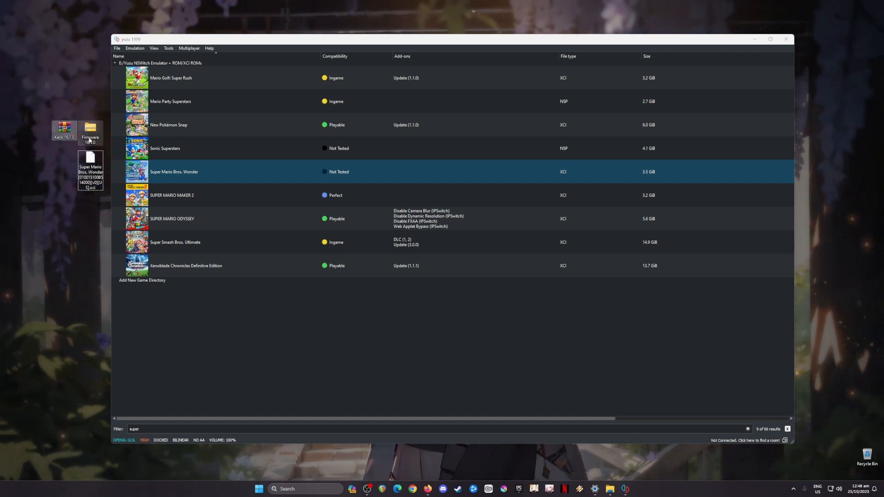
# Minimize the yuzu window to reveal the desktop
pyautogui.click(91, 169)
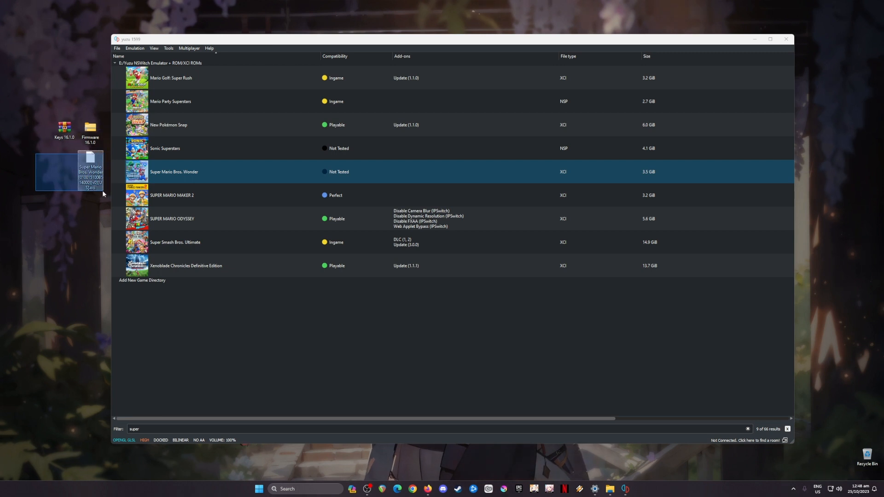
pyautogui.click(81, 236)
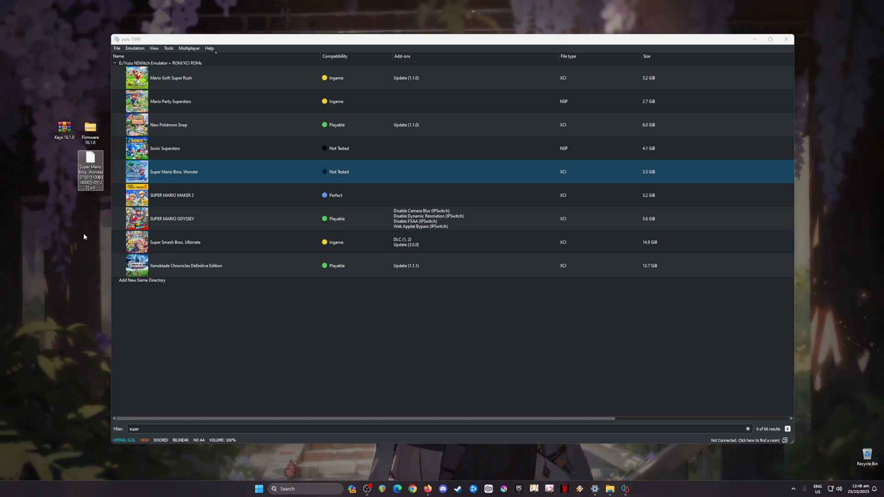
pyautogui.moveTo(84, 234)
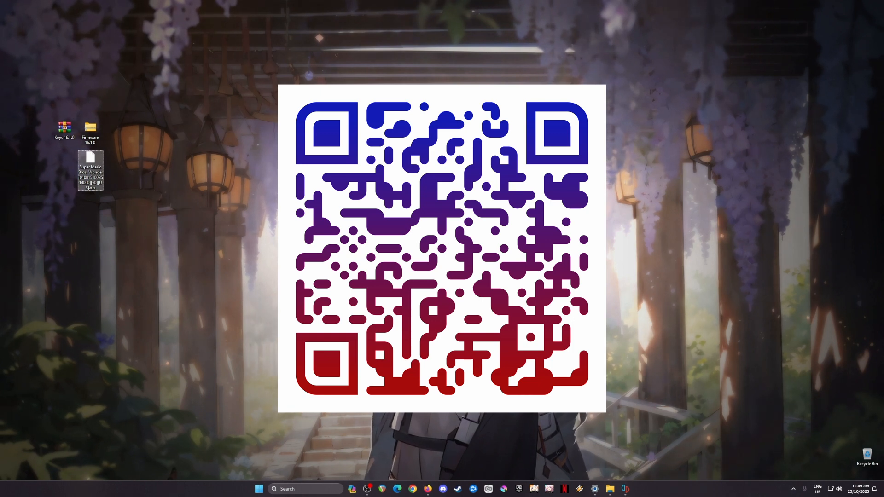
pyautogui.click(91, 172)
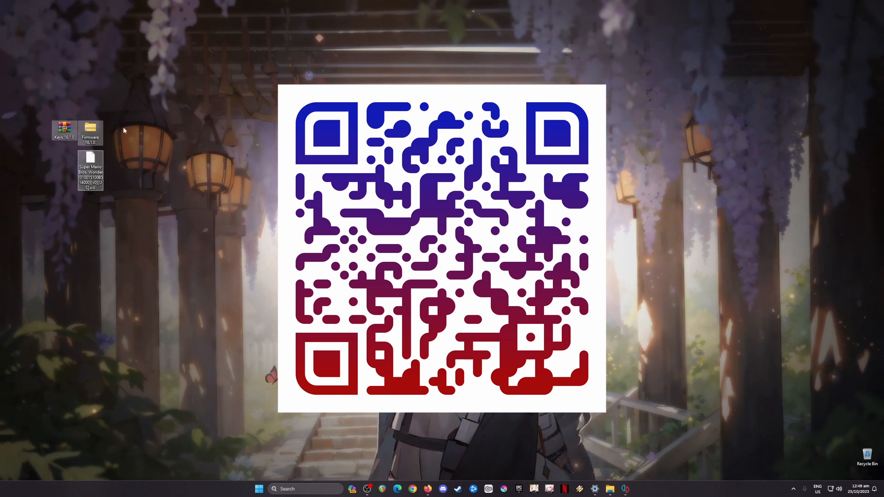
pyautogui.moveTo(151, 256)
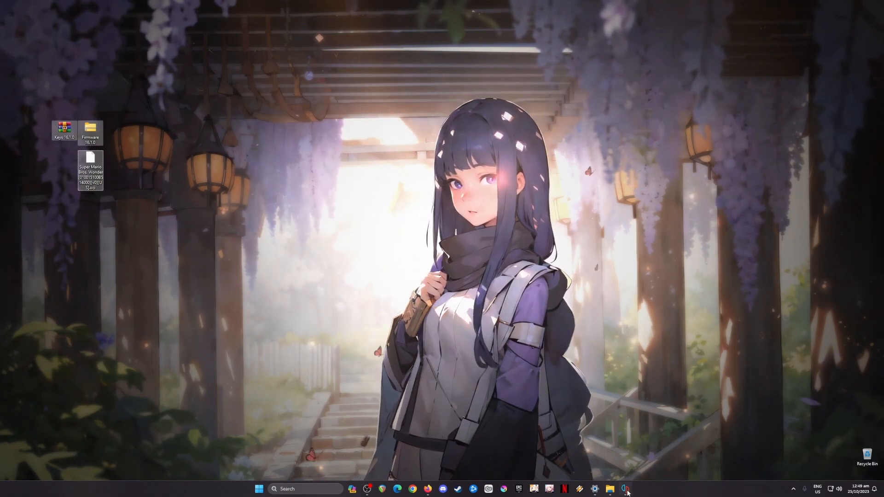
# Open yuzu's keys folder and extract prod.keys and title.keys from Keys 16.1.0.7z
pyautogui.click(625, 489)
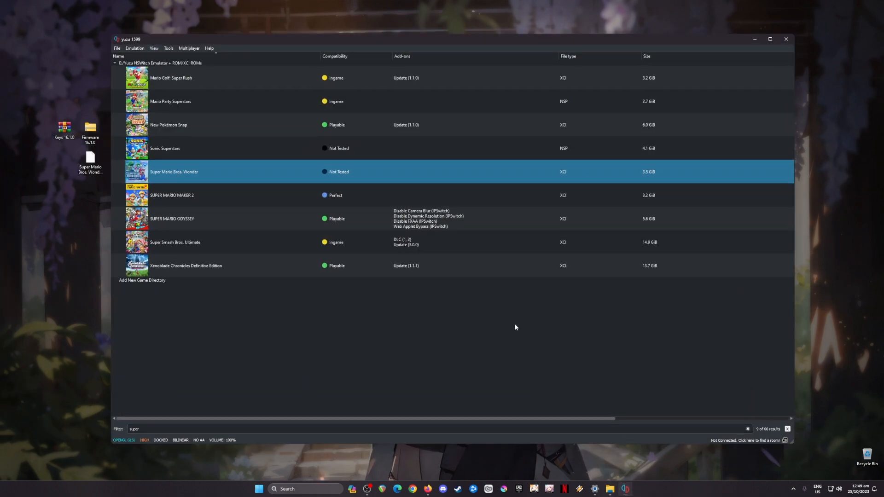
pyautogui.click(117, 48)
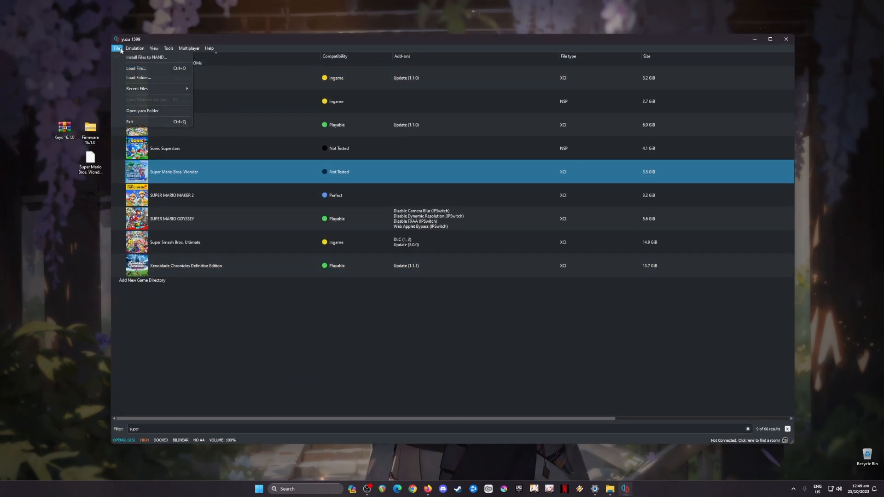
pyautogui.click(143, 110)
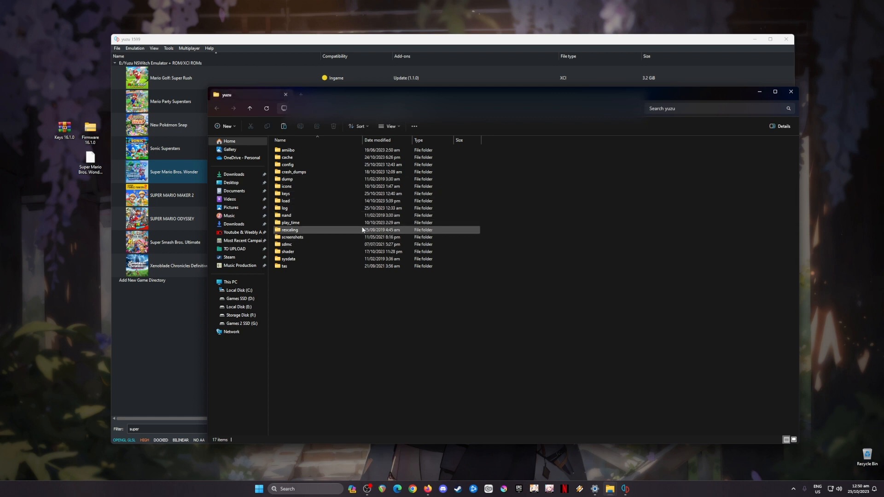
pyautogui.doubleClick(284, 194)
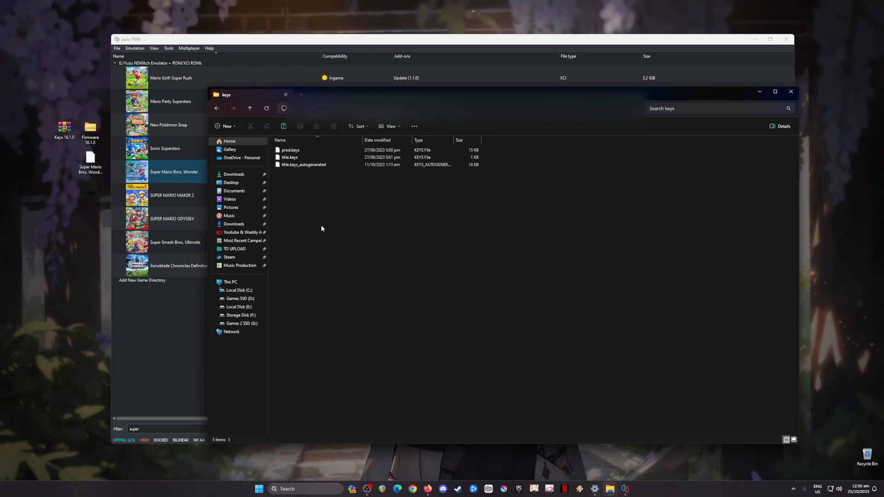
pyautogui.click(63, 129)
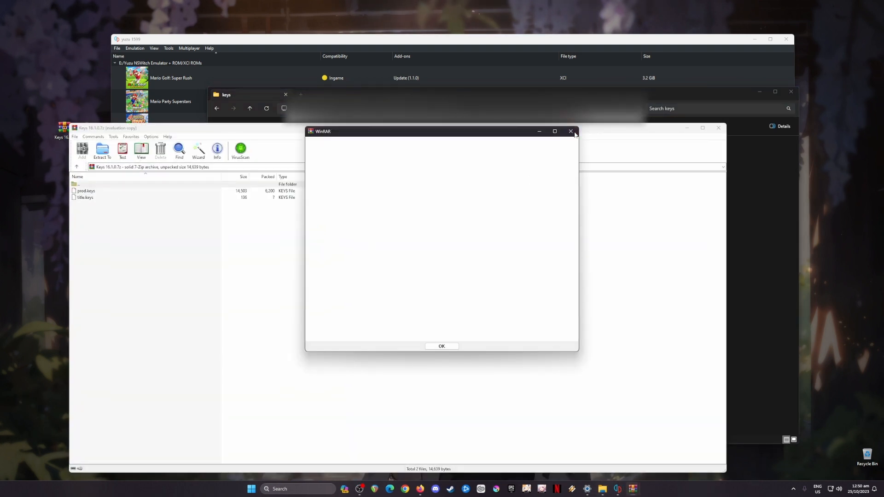
pyautogui.click(441, 346)
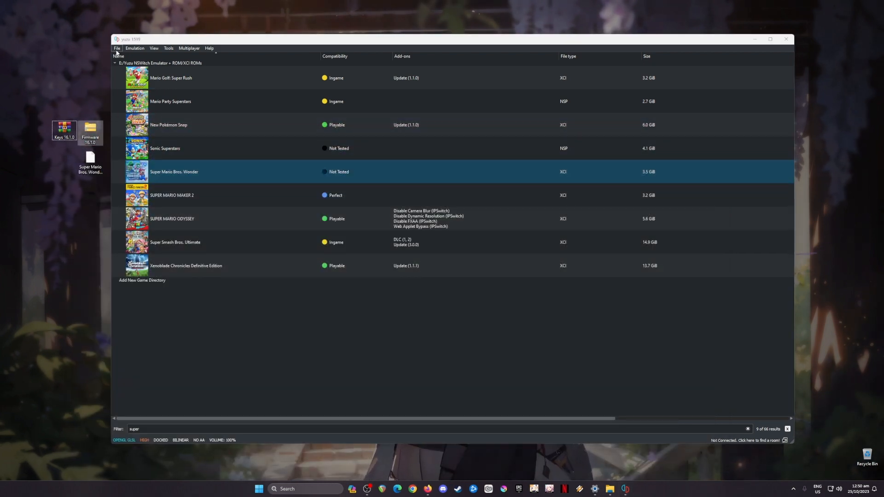
# Open yuzu's nand > system > Contents > registered folder and copy in all Firmware 16.1.0 files
pyautogui.click(117, 48)
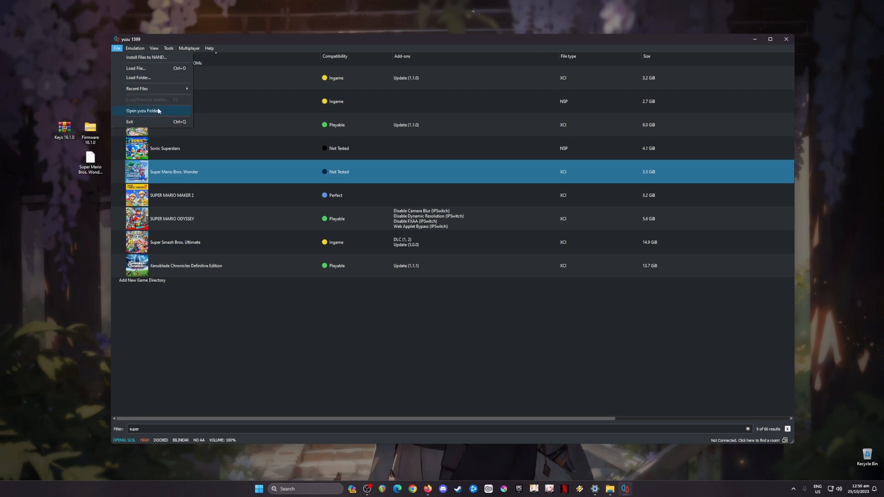
pyautogui.click(143, 110)
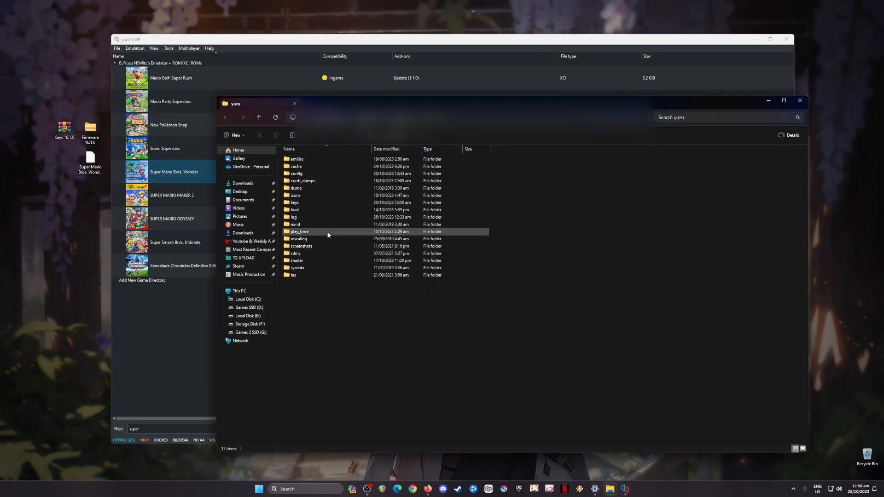
pyautogui.doubleClick(295, 224)
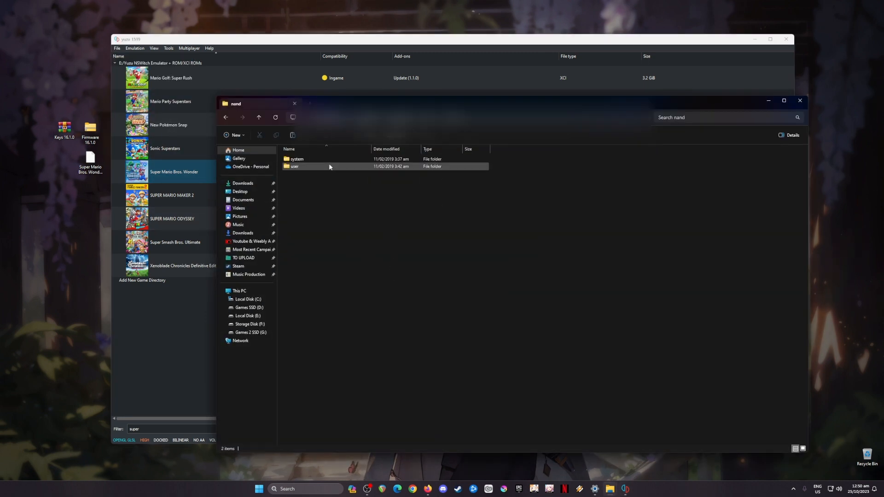
pyautogui.doubleClick(296, 159)
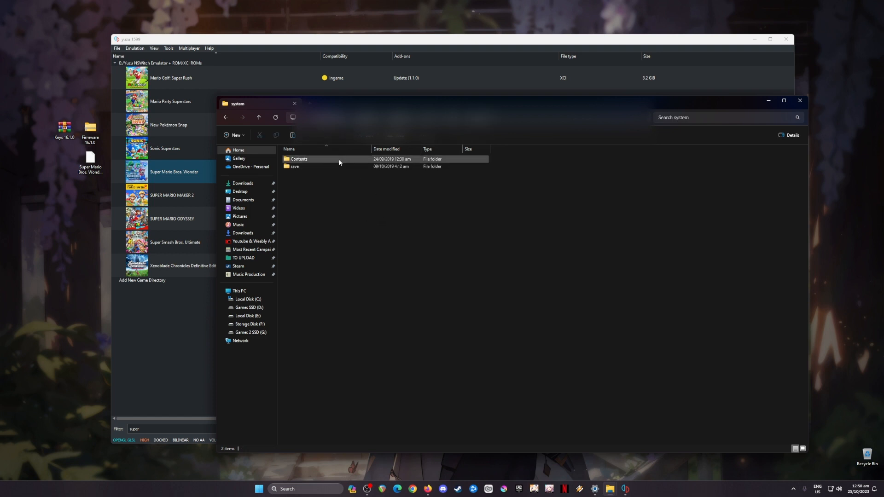
pyautogui.doubleClick(299, 159)
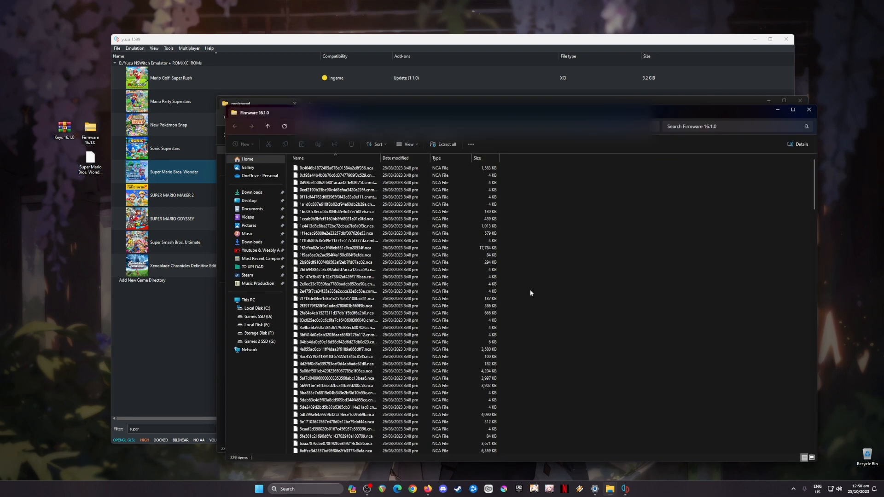
pyautogui.press('ctrl+a')
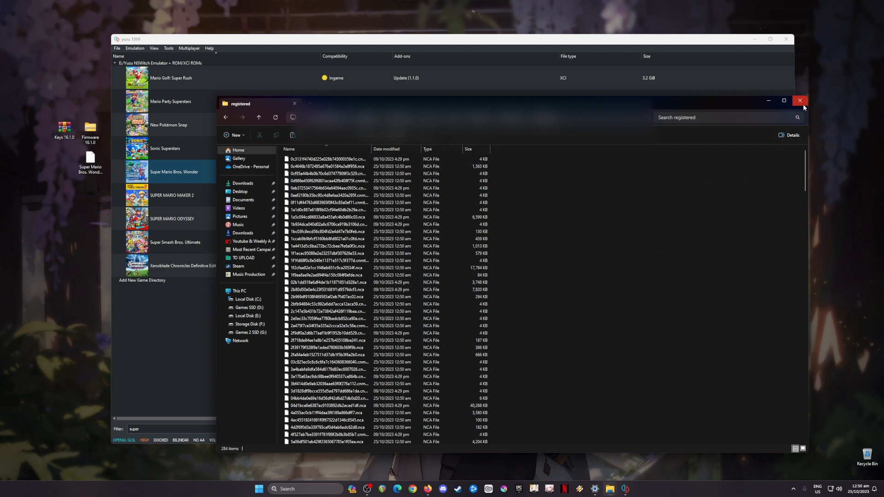
# Close the registered folder window and select Super Mario Bros. Wonder in the game list
pyautogui.click(799, 101)
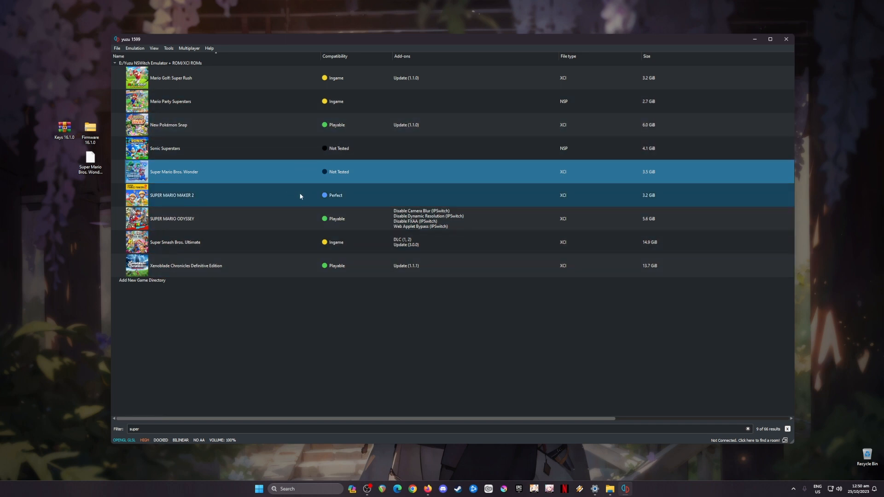
pyautogui.moveTo(306, 189)
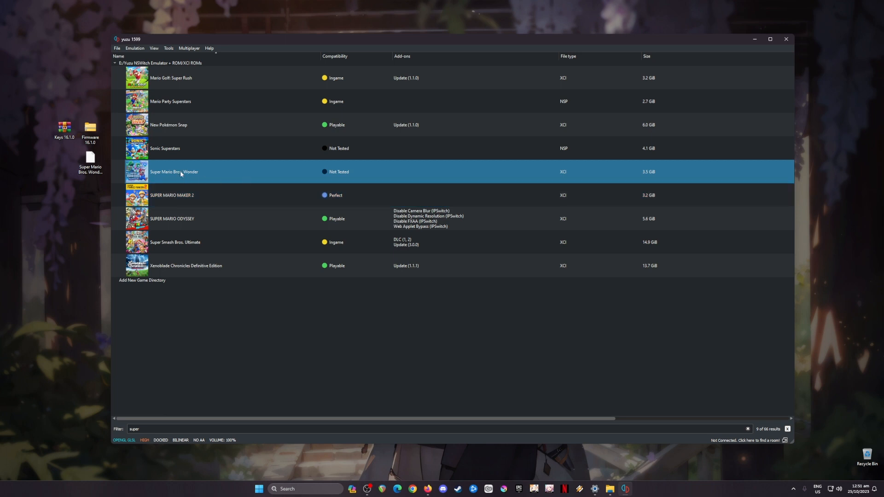
pyautogui.click(422, 242)
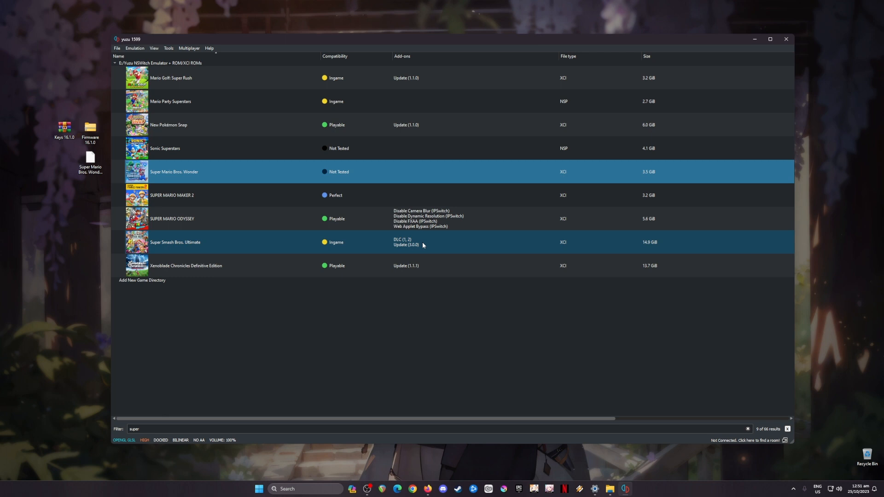
pyautogui.moveTo(416, 236)
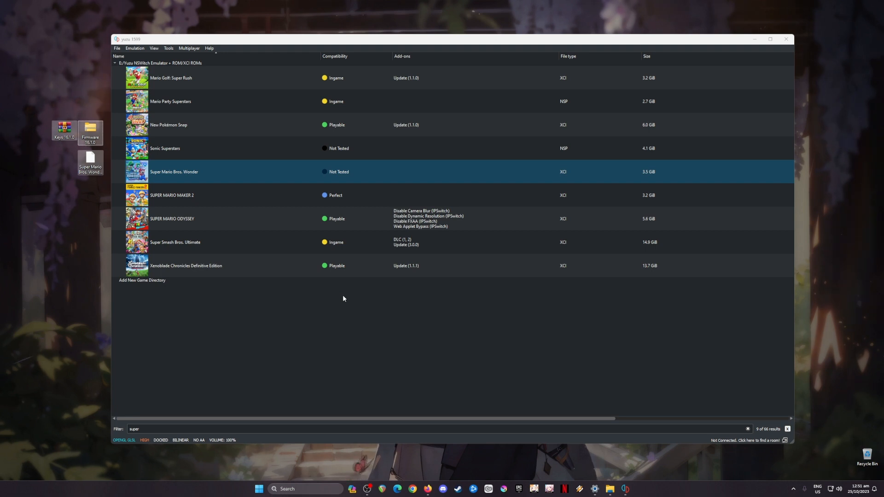
pyautogui.moveTo(519, 320)
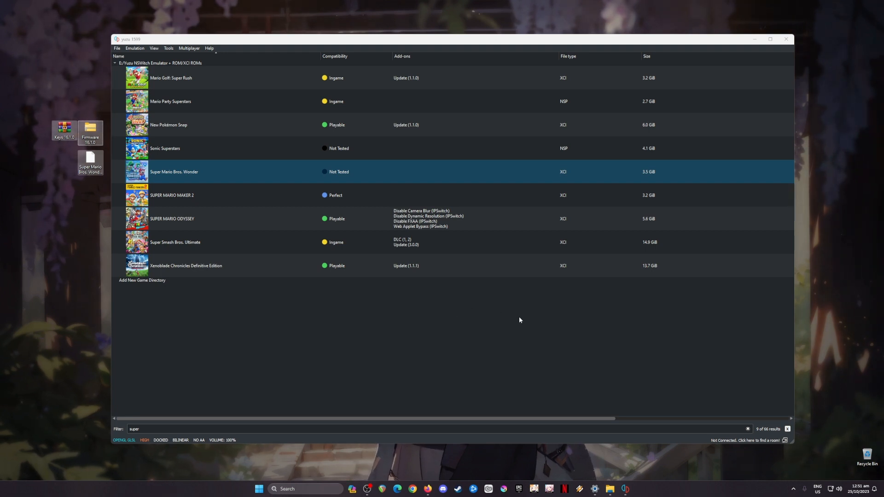
pyautogui.moveTo(528, 316)
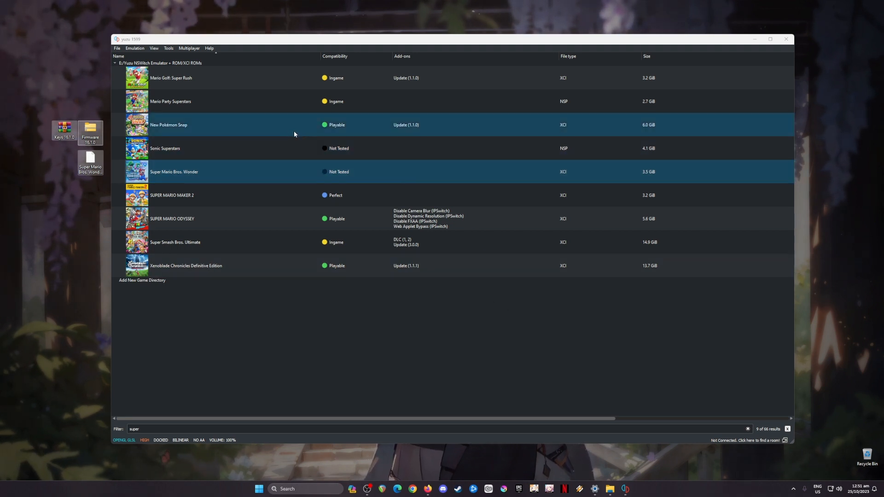
pyautogui.click(173, 171)
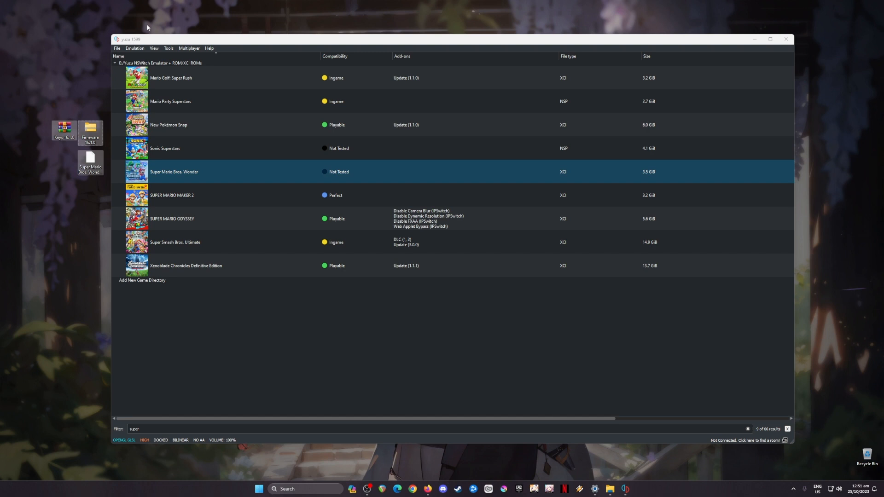
# Open Emulation > Configure and view the System CPU page
pyautogui.click(135, 48)
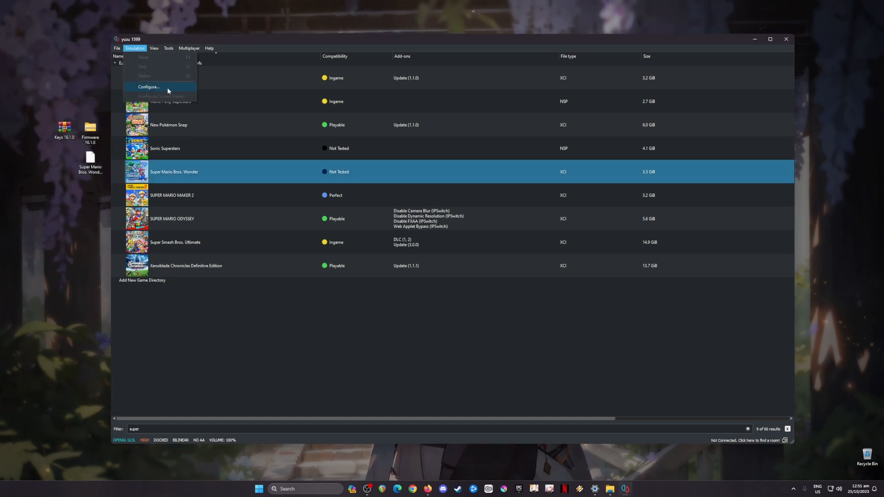
pyautogui.click(148, 86)
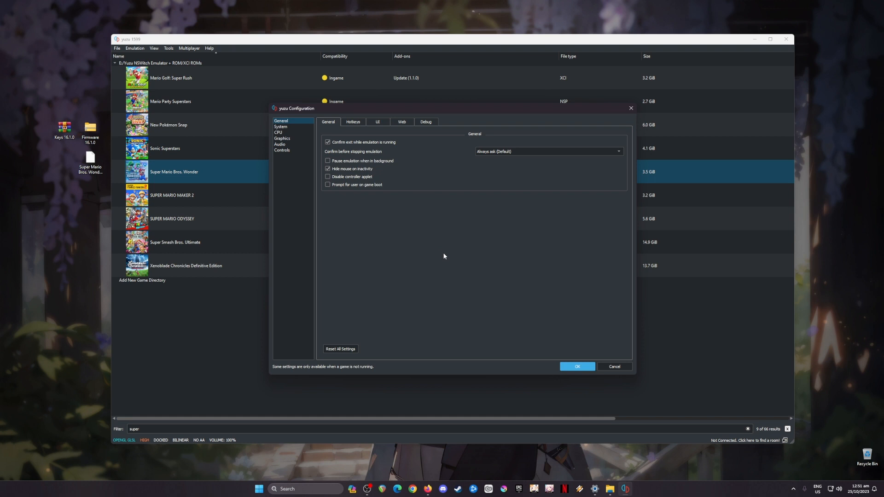
pyautogui.moveTo(446, 263)
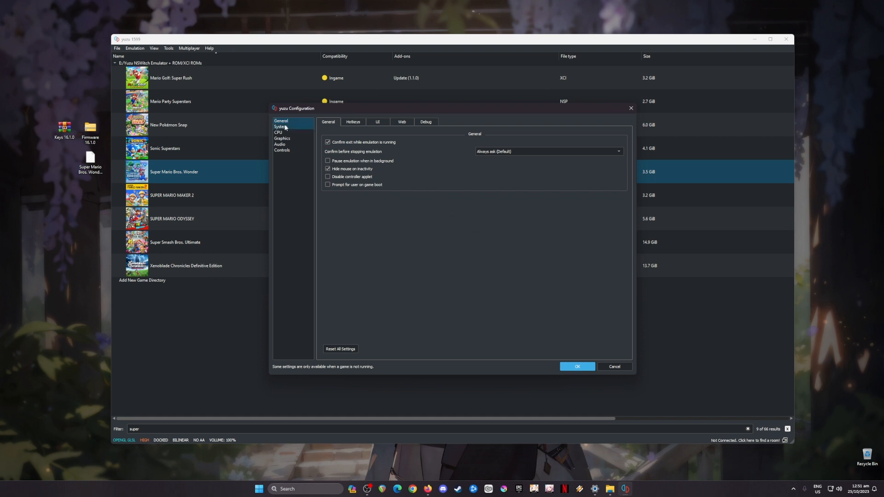
pyautogui.click(280, 126)
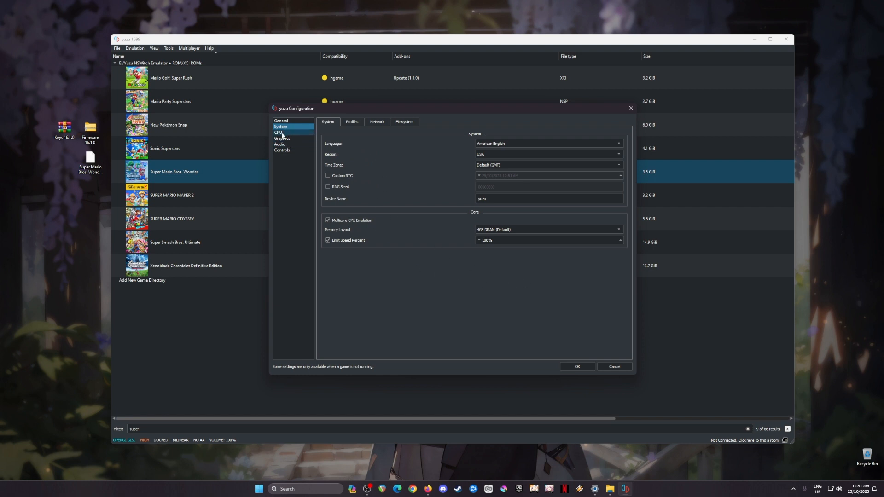
pyautogui.click(278, 132)
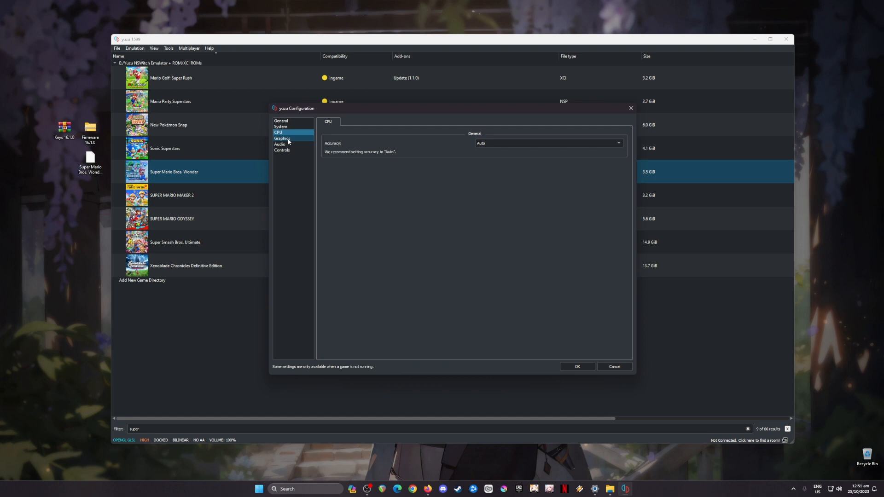
# Switch the graphics API to Vulkan and back to OpenGL, then view the Audio page
pyautogui.click(282, 138)
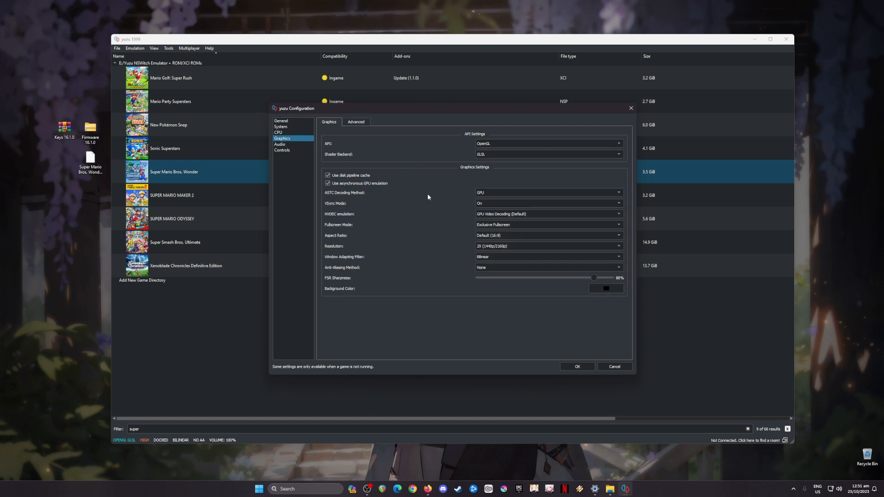
pyautogui.click(547, 143)
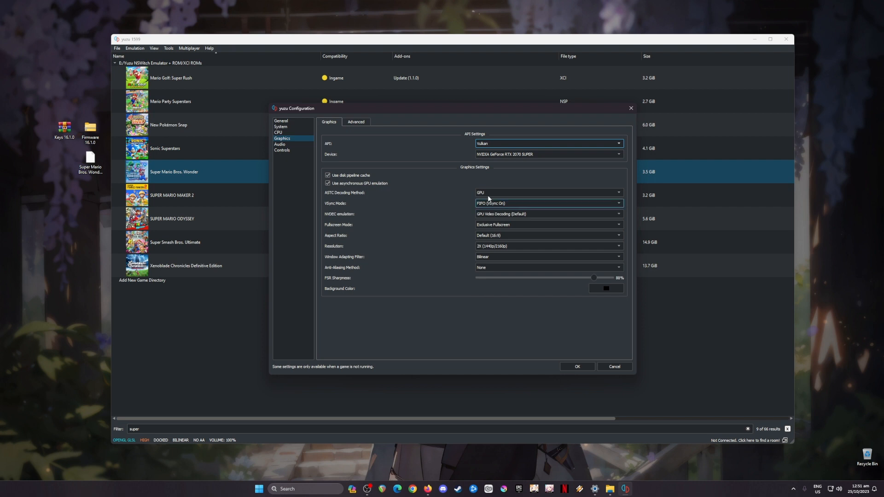
pyautogui.click(547, 143)
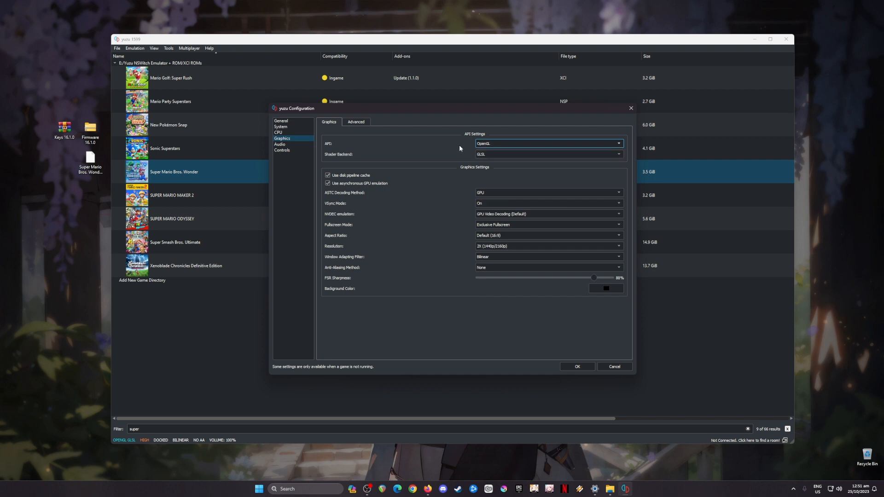
pyautogui.click(355, 122)
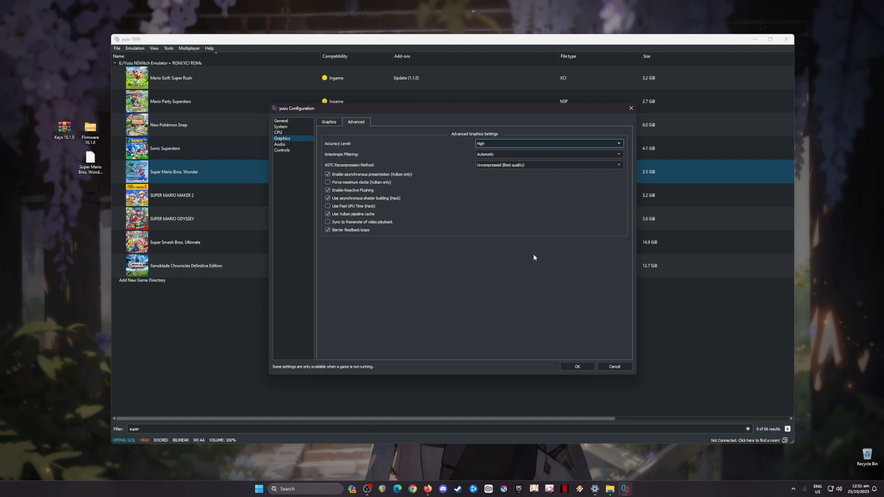
pyautogui.moveTo(458, 195)
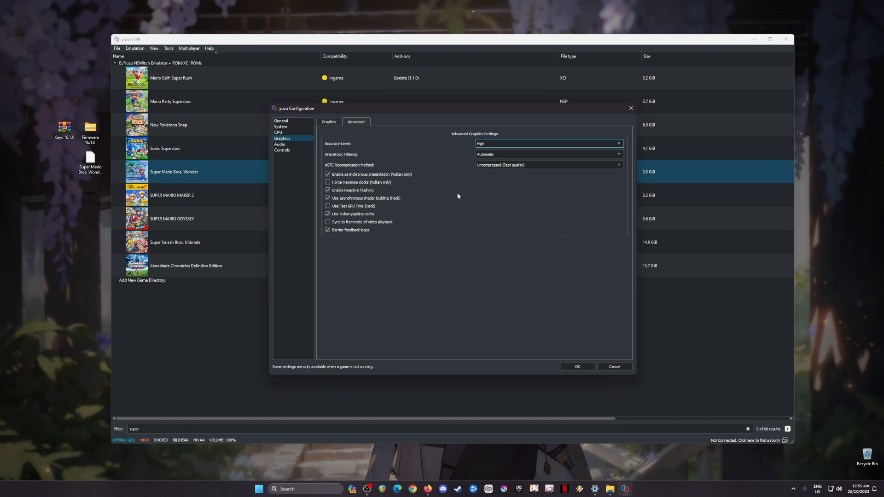
pyautogui.click(279, 144)
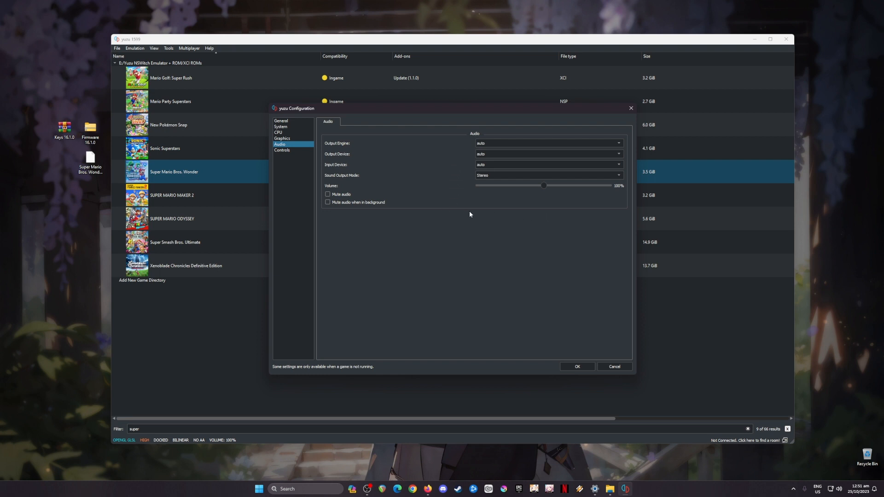
# View the Controls page with Player 1 as a docked Pro Controller
pyautogui.click(282, 150)
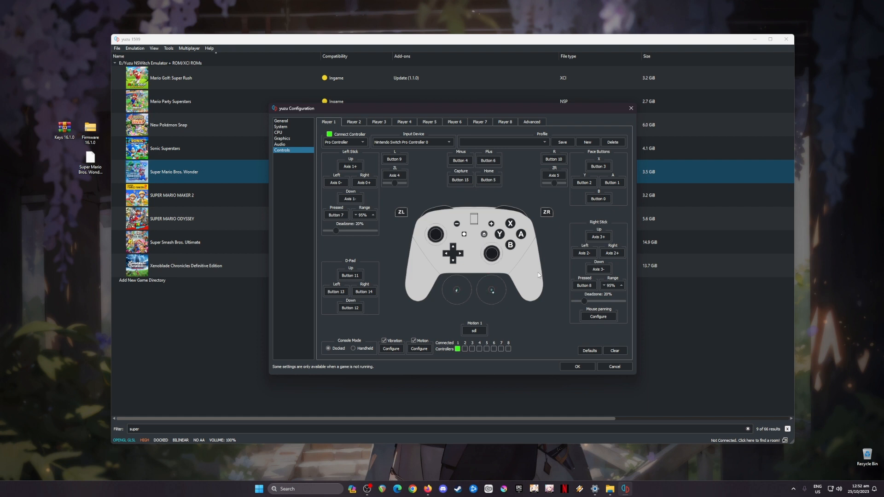
pyautogui.moveTo(517, 248)
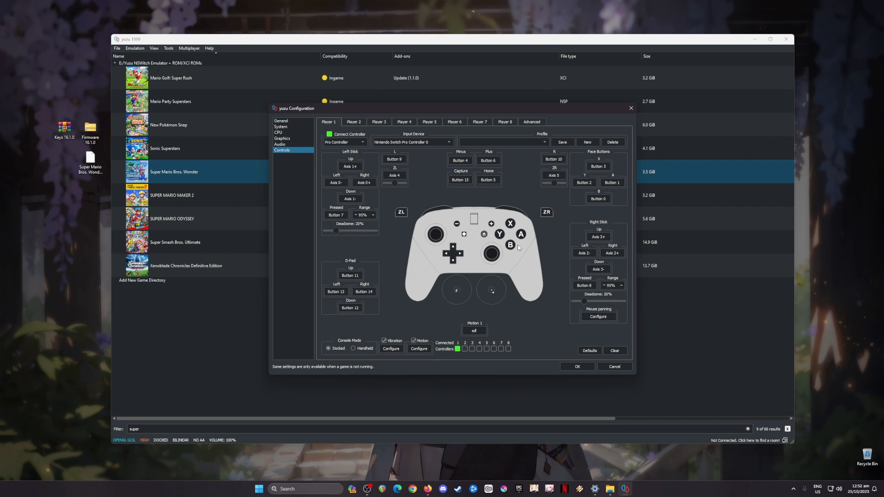
pyautogui.moveTo(405, 223)
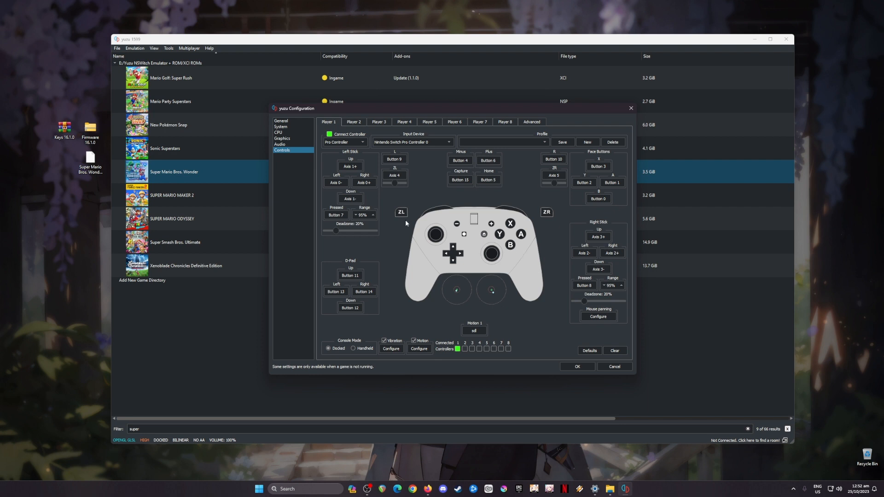
pyautogui.moveTo(465, 281)
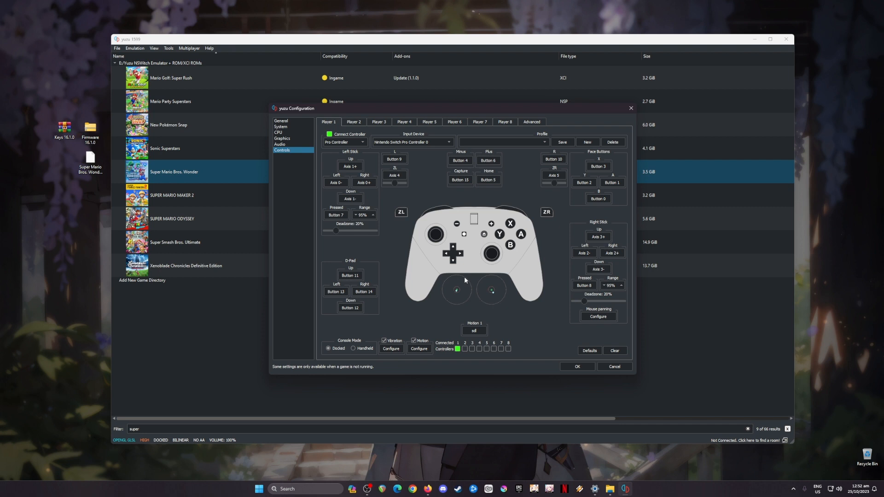
pyautogui.moveTo(356, 239)
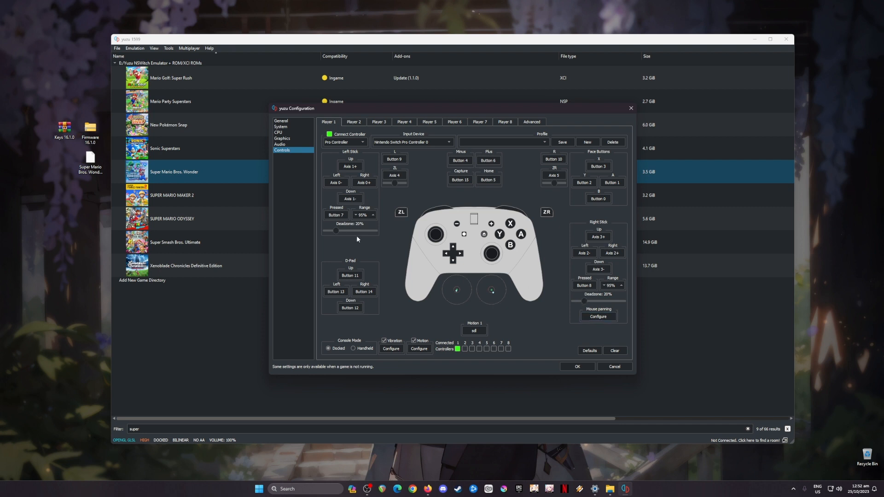
pyautogui.moveTo(560, 321)
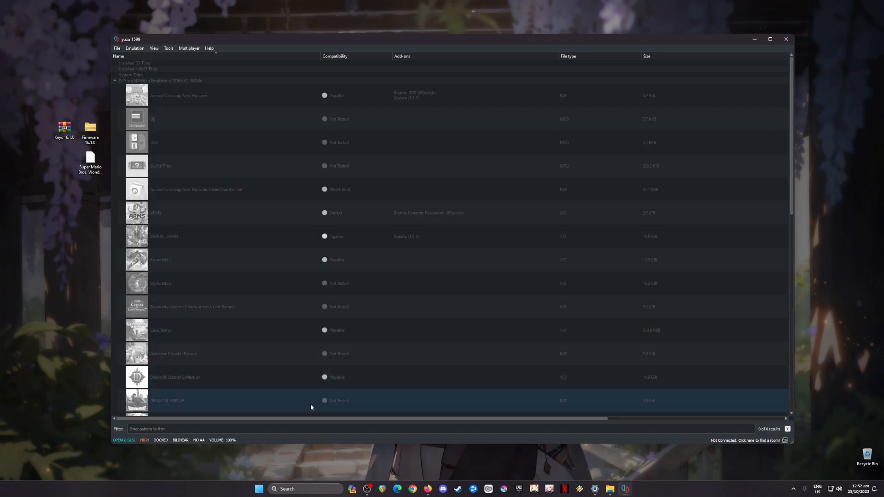
# Filter the game list to 'su' and open Super Mario Bros. Wonder's context menu
pyautogui.write('super')
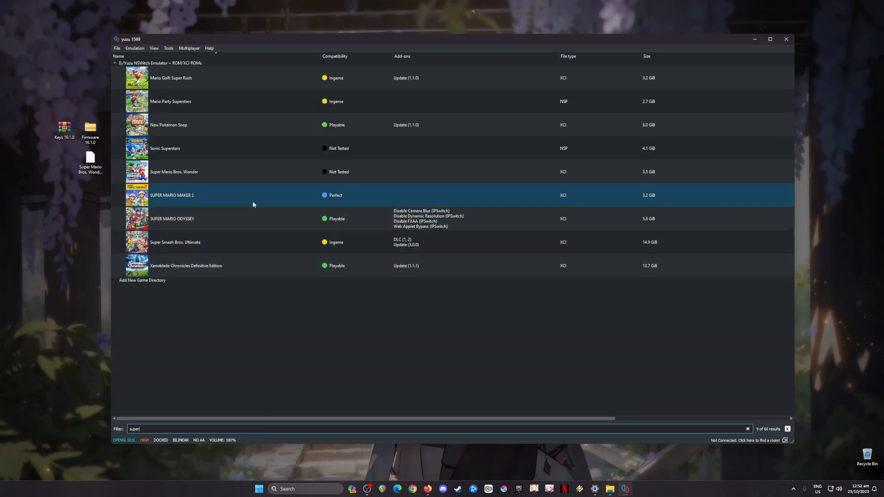
pyautogui.click(198, 171)
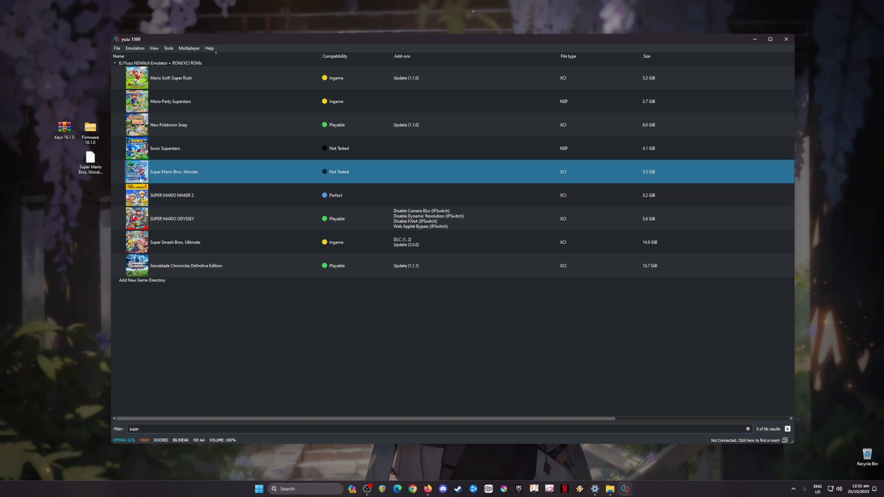
pyautogui.moveTo(169, 172)
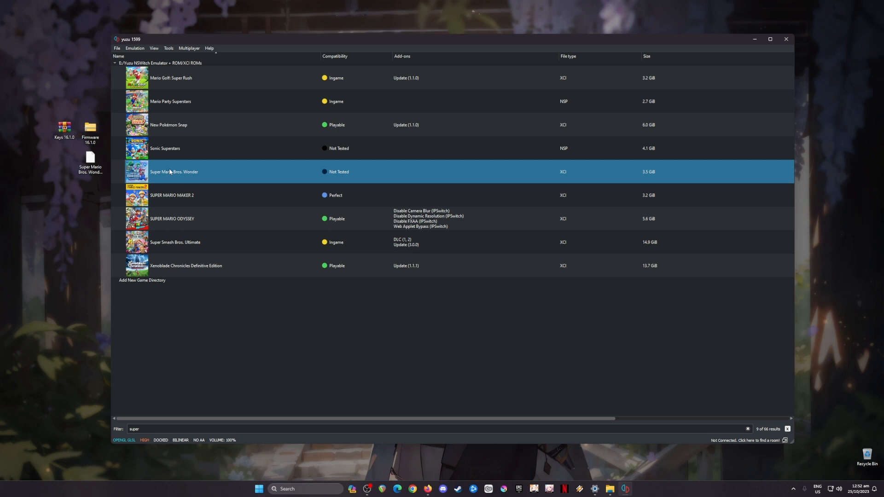
pyautogui.rightClick(174, 171)
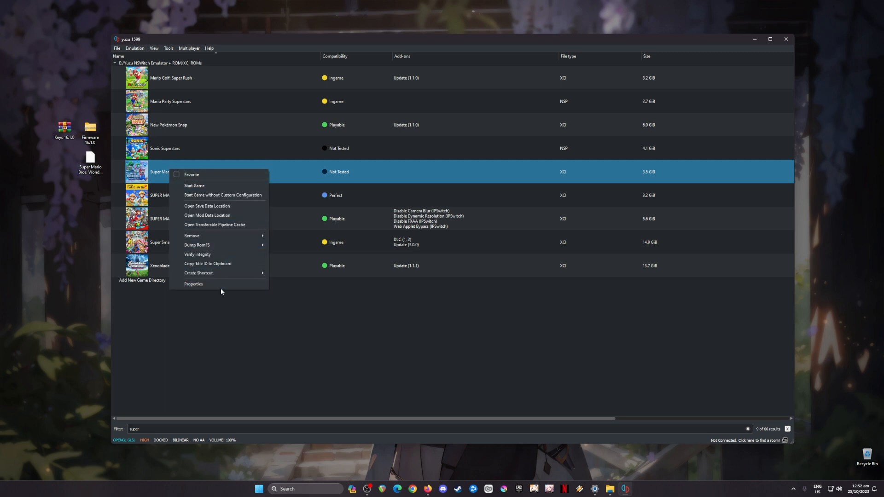
# Open Super Mario Bros. Wonder's Properties and review the System, CPU, Graphics and Adv. Graphics tabs
pyautogui.click(192, 284)
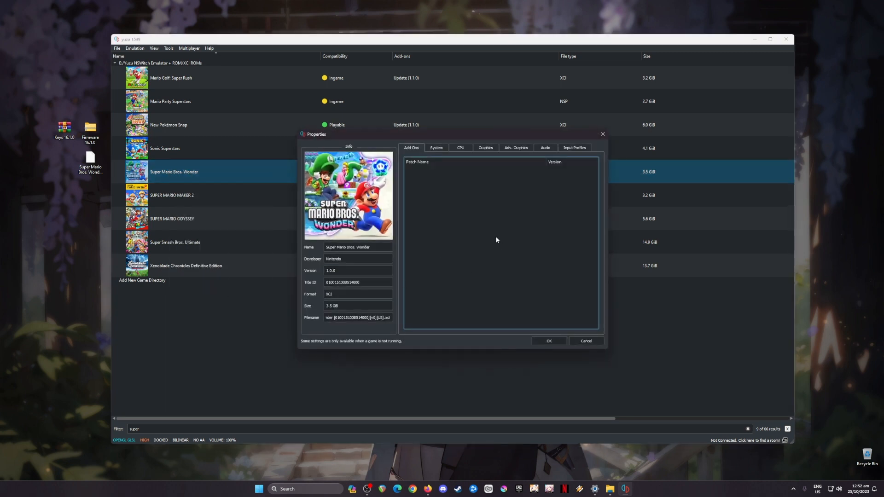
pyautogui.moveTo(494, 281)
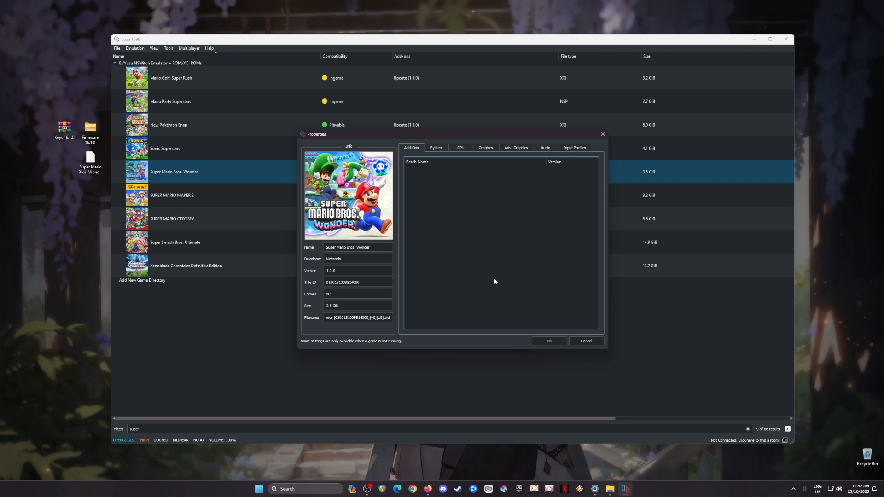
pyautogui.moveTo(496, 279)
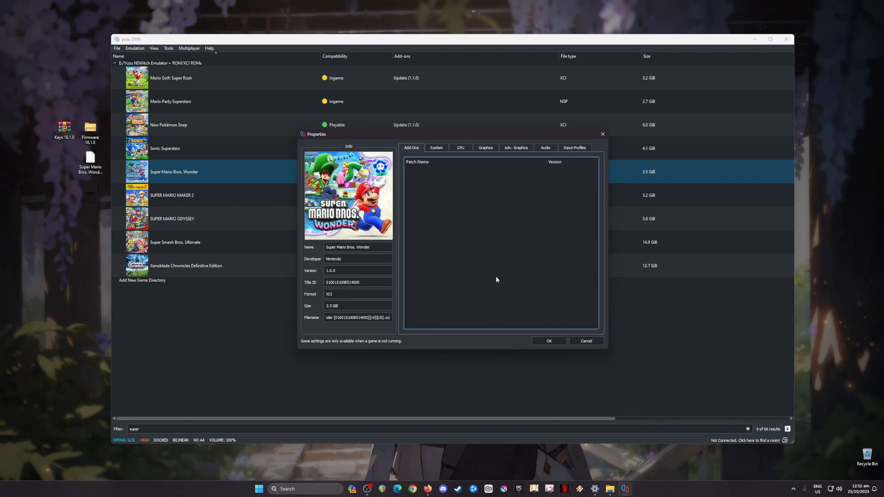
pyautogui.moveTo(490, 270)
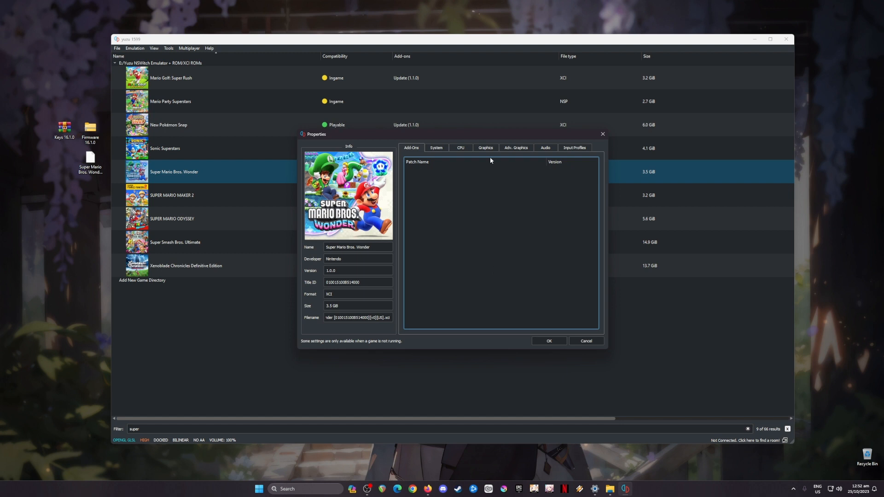
pyautogui.click(436, 148)
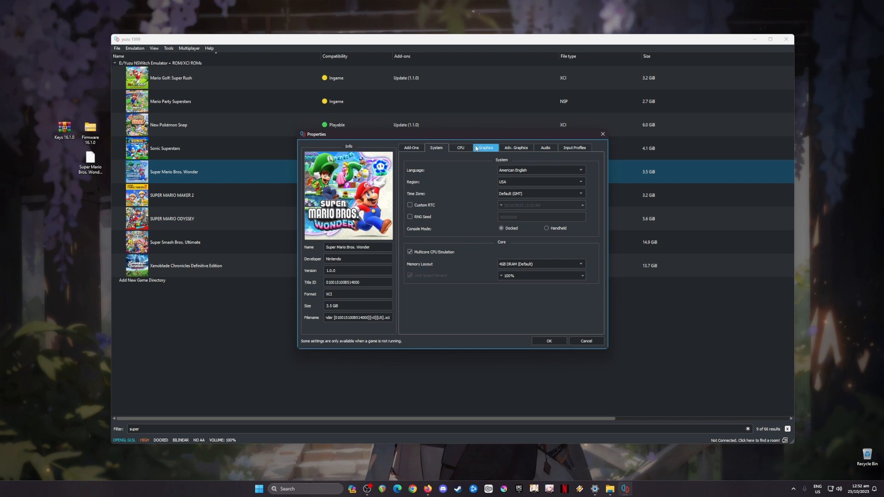
pyautogui.click(460, 147)
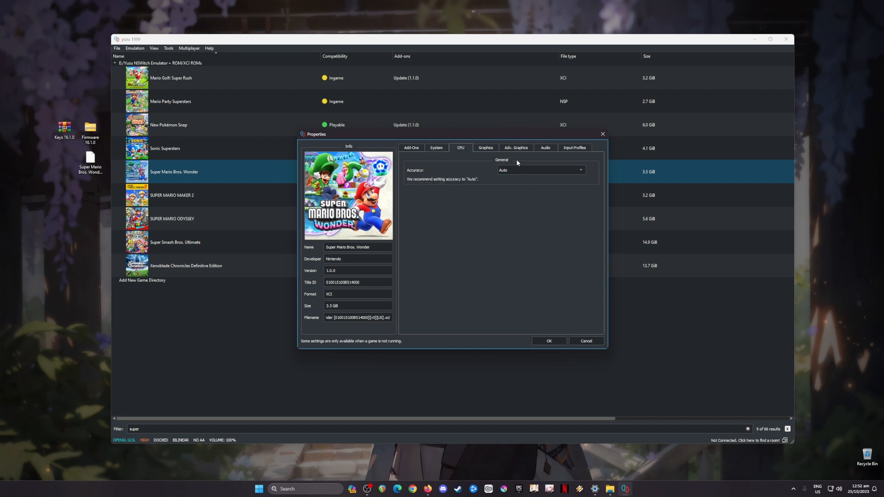
pyautogui.click(485, 148)
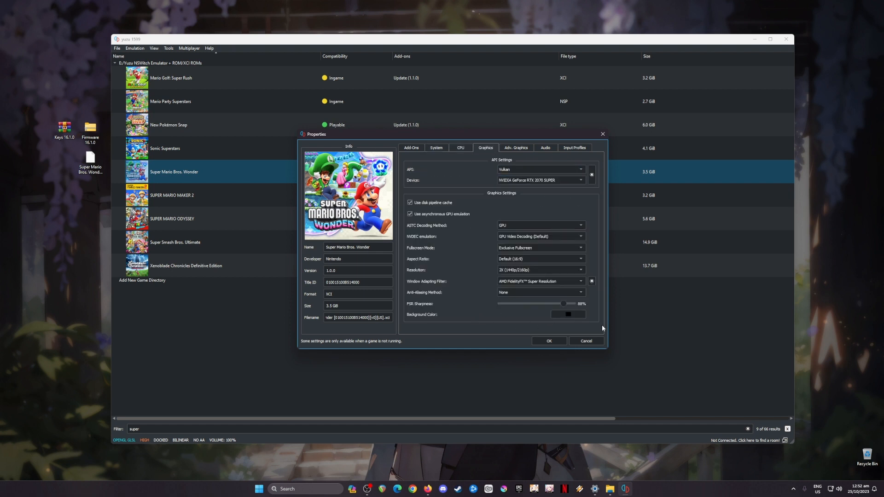
pyautogui.moveTo(498, 319)
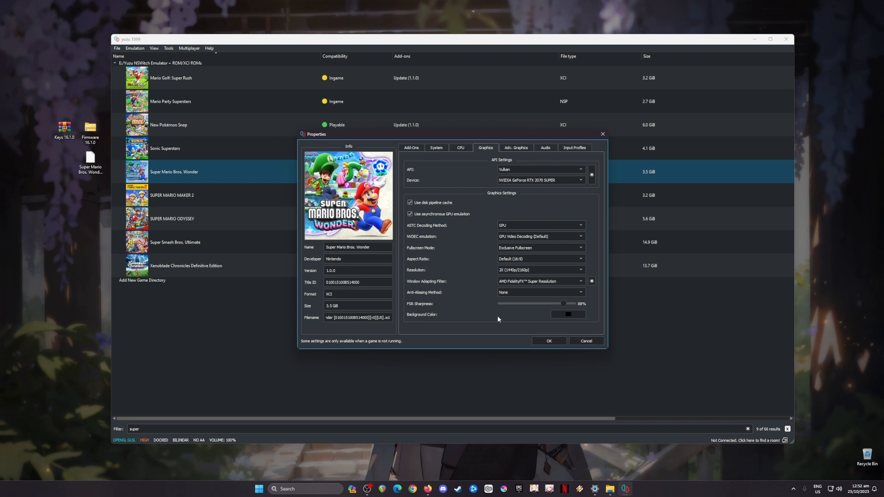
pyautogui.moveTo(576, 324)
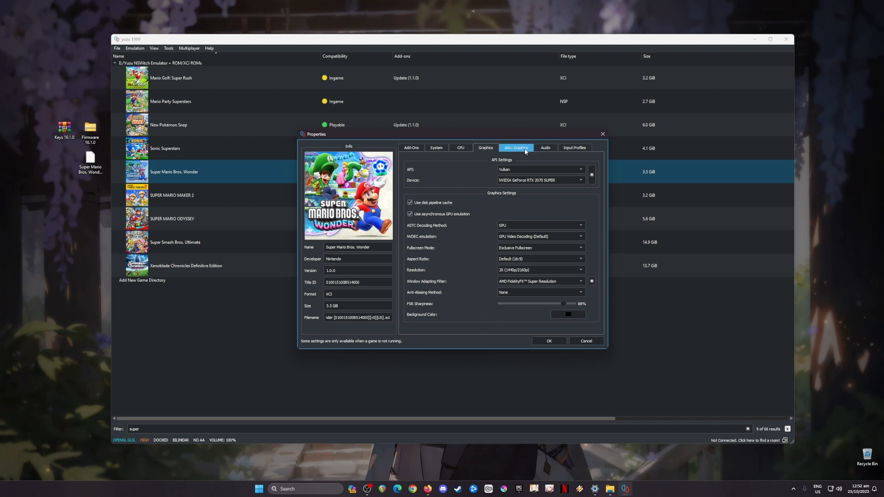
pyautogui.click(515, 147)
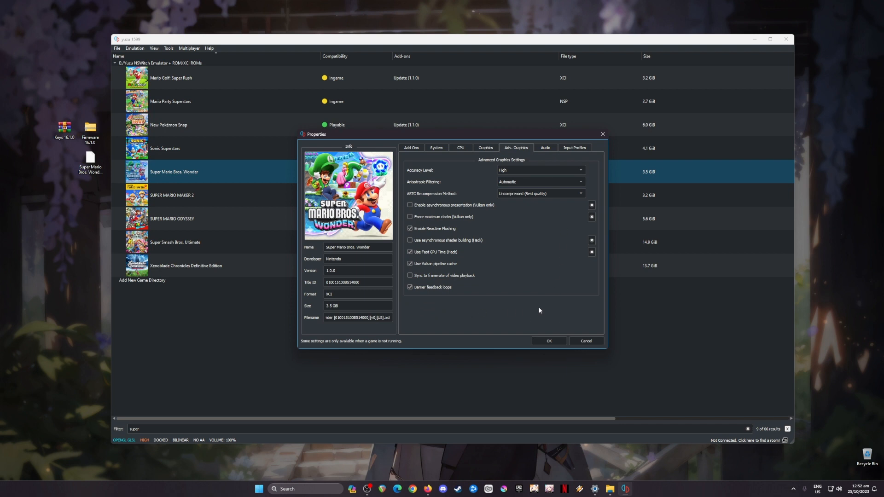
pyautogui.moveTo(558, 289)
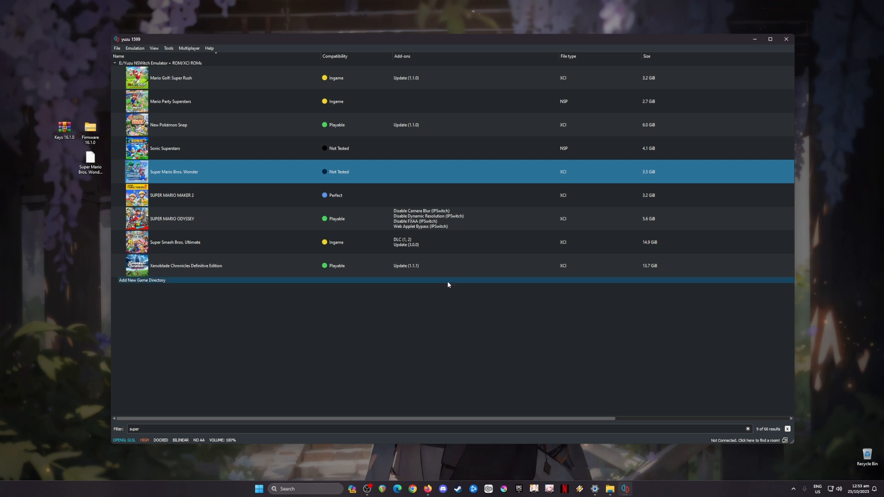
pyautogui.moveTo(298, 211)
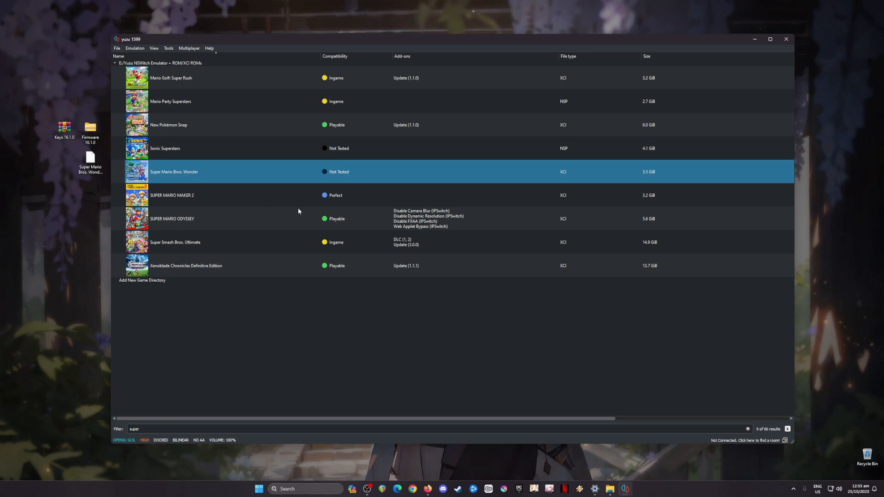
# Start Super Mario Bros. Wonder from the filtered game list
pyautogui.doubleClick(173, 172)
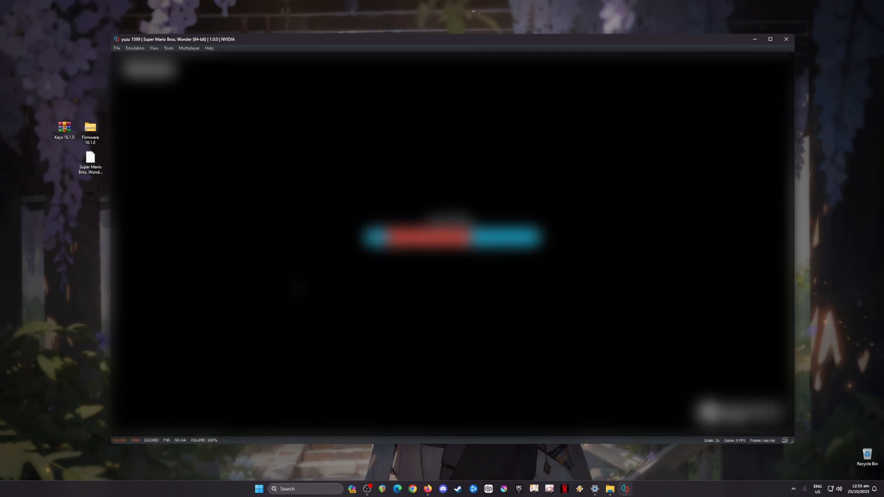